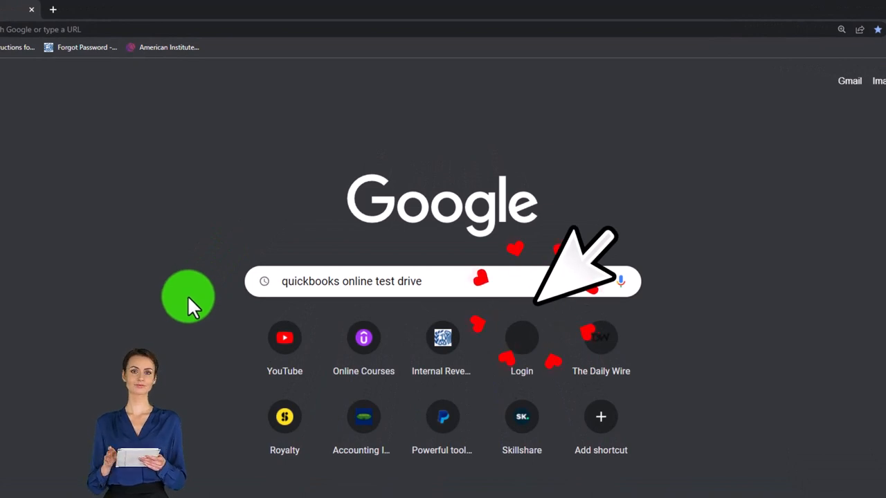
Run the Google search for 'quickbooks online test drive' and scroll through its results.
key(Enter)
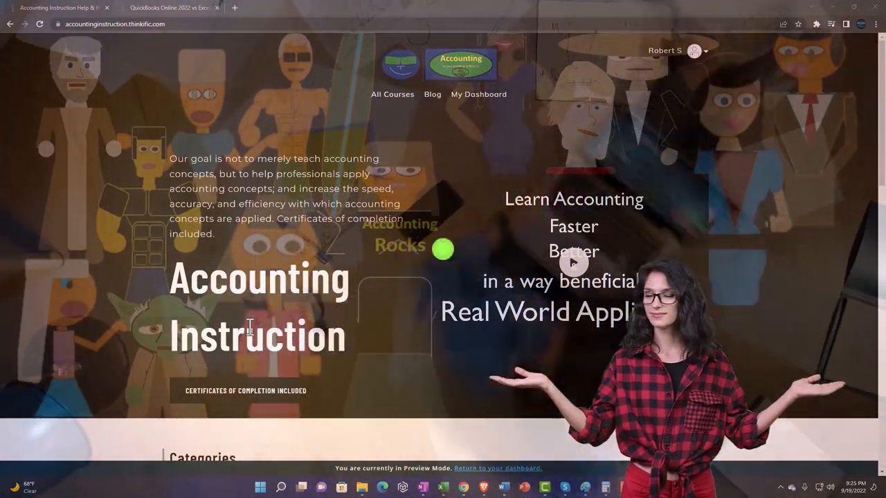
mouse_move(124, 388)
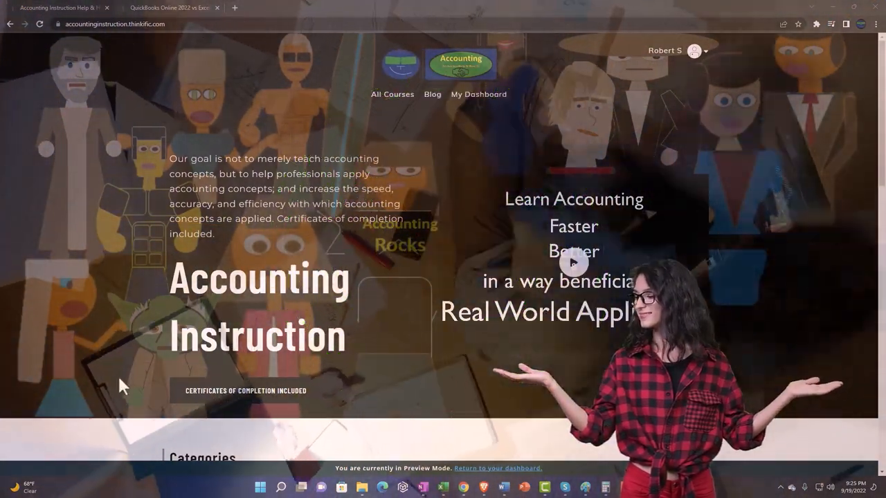
scroll(down, 3)
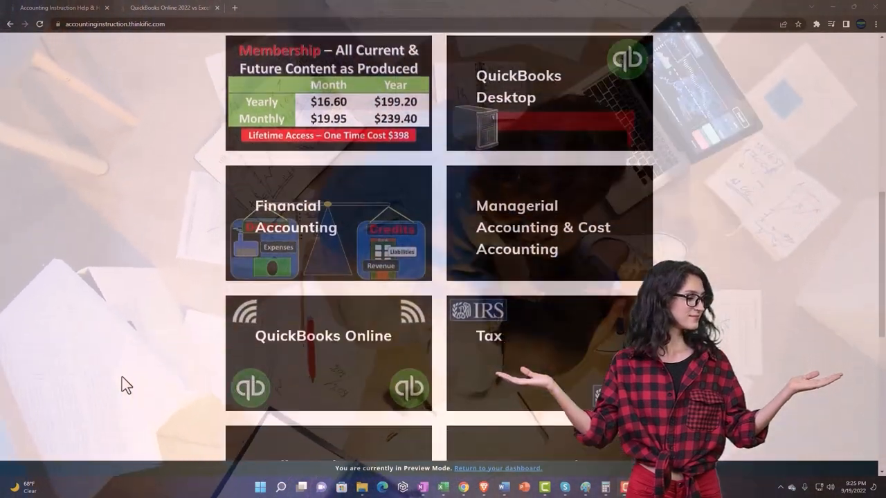
scroll(down, 3)
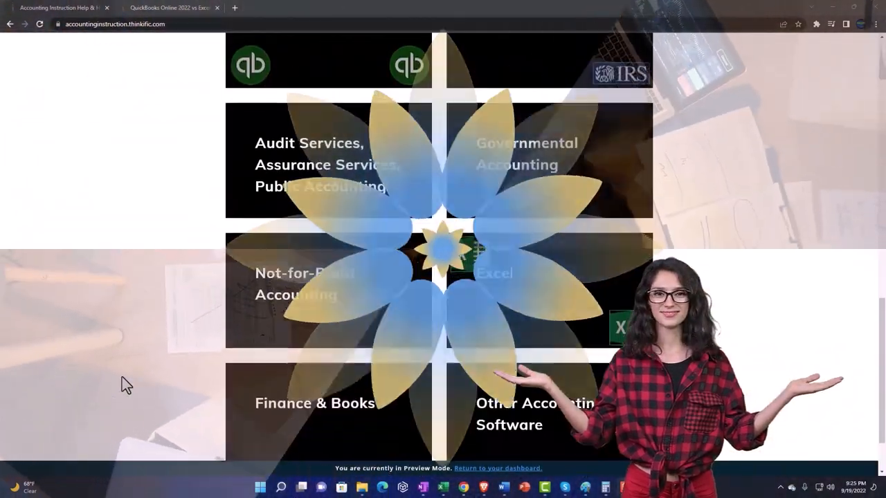
scroll(down, 3)
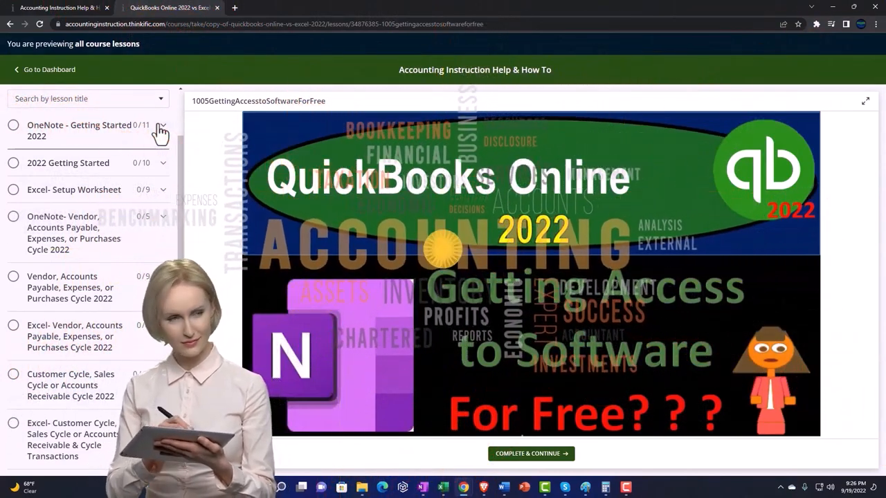
click(161, 130)
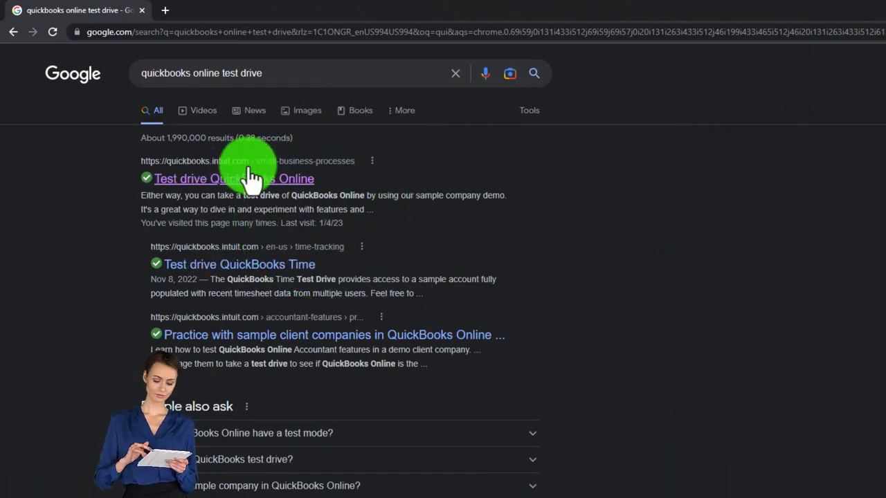
Open the Test drive QuickBooks Online result, pass the reCAPTCHA and continue to the sample company dashboard.
click(234, 179)
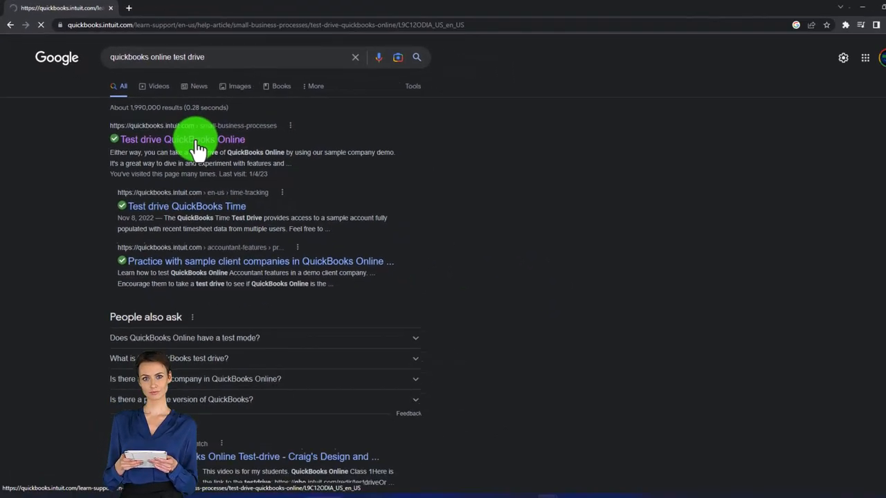
click(196, 139)
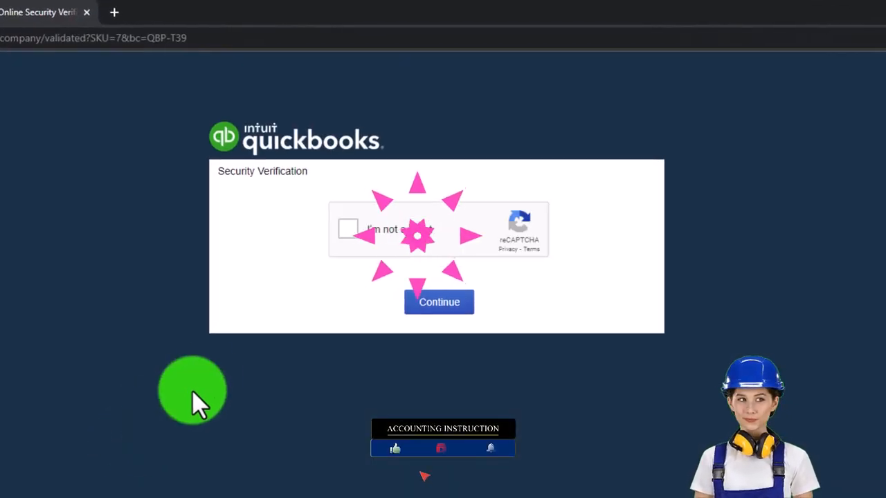
click(347, 230)
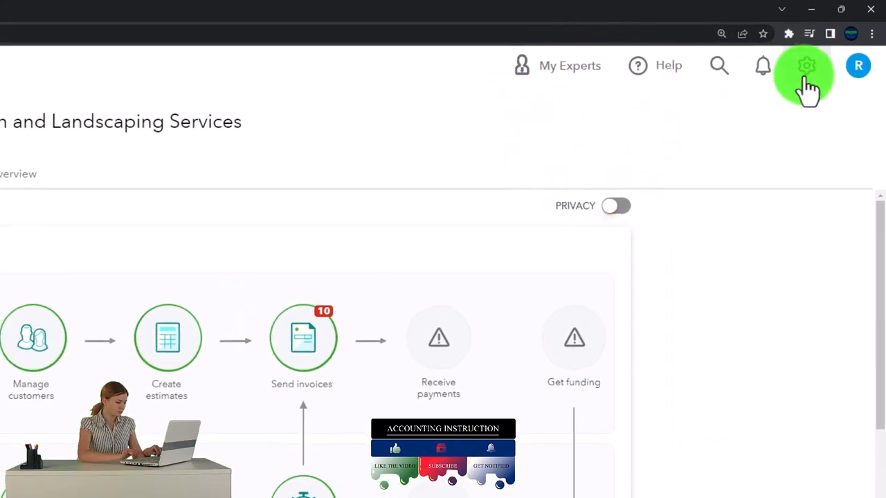
click(805, 65)
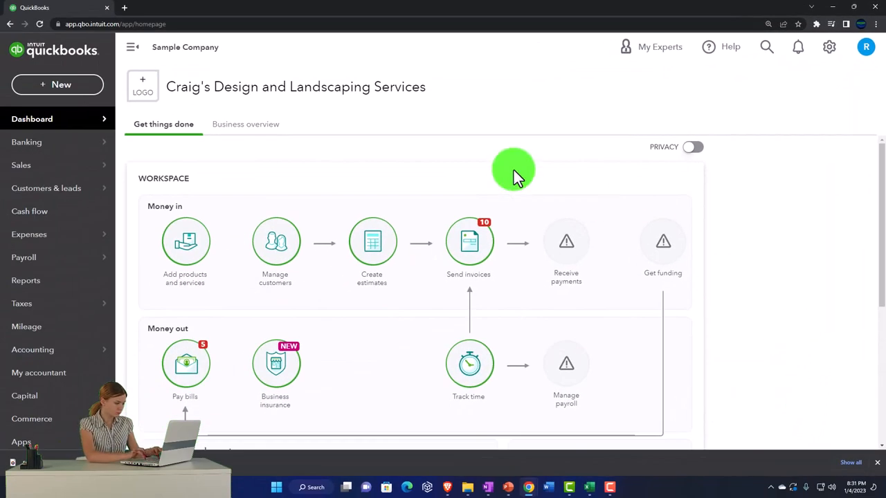
Duplicate the sample company's browser tab and go to the Reports list.
right_click(39, 9)
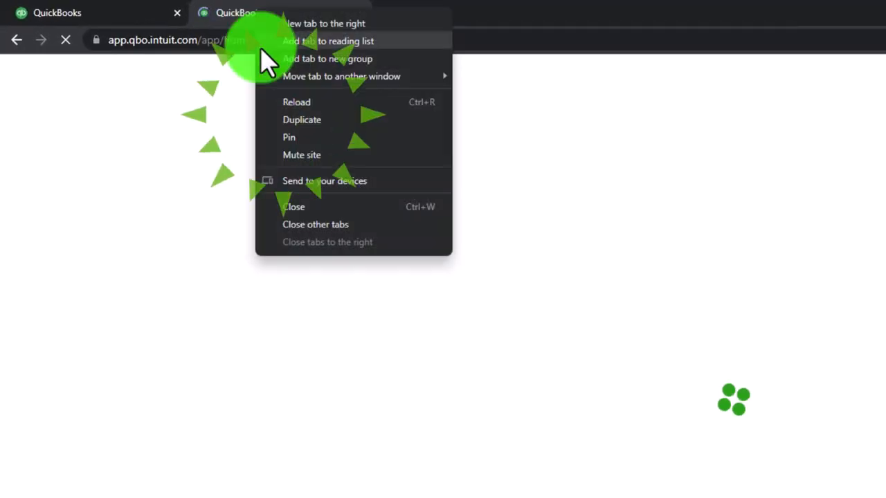
click(301, 119)
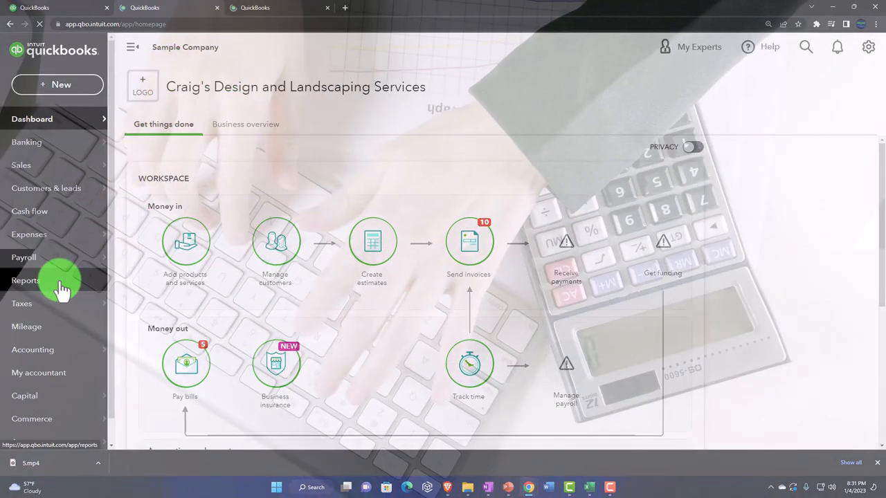
click(25, 280)
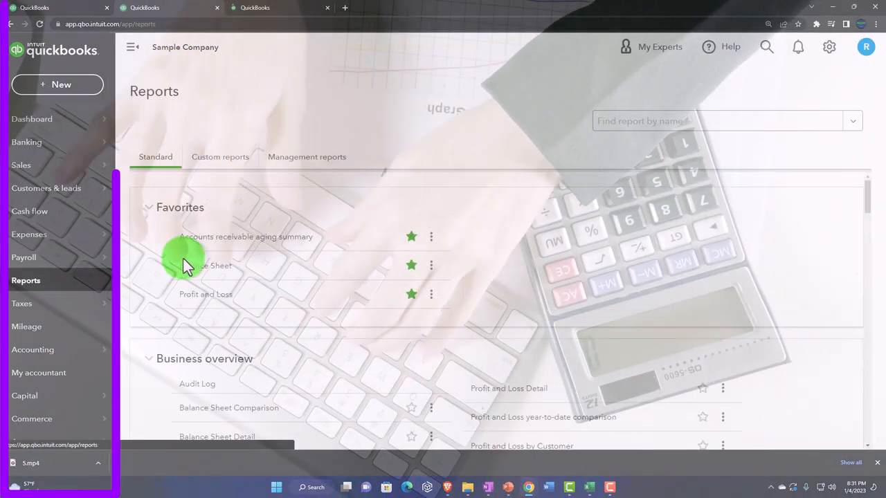
Open the Balance Sheet report in one tab and Profit and Loss in the other company tab.
click(200, 266)
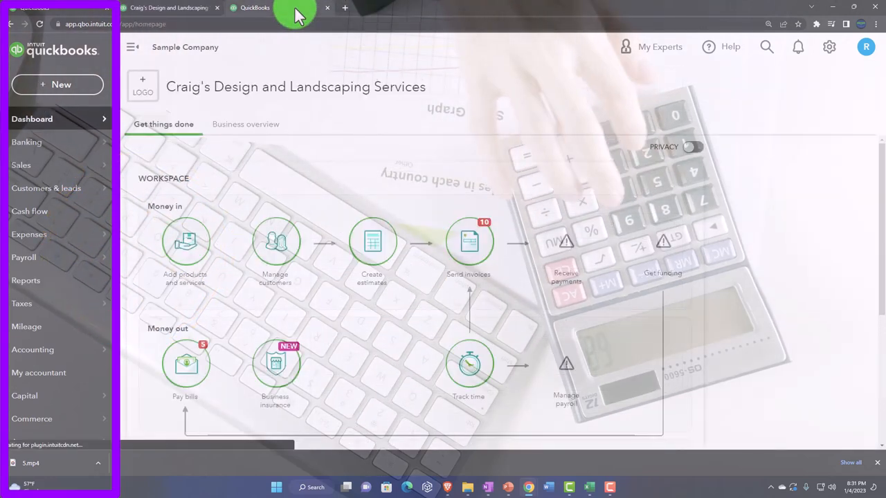
click(25, 281)
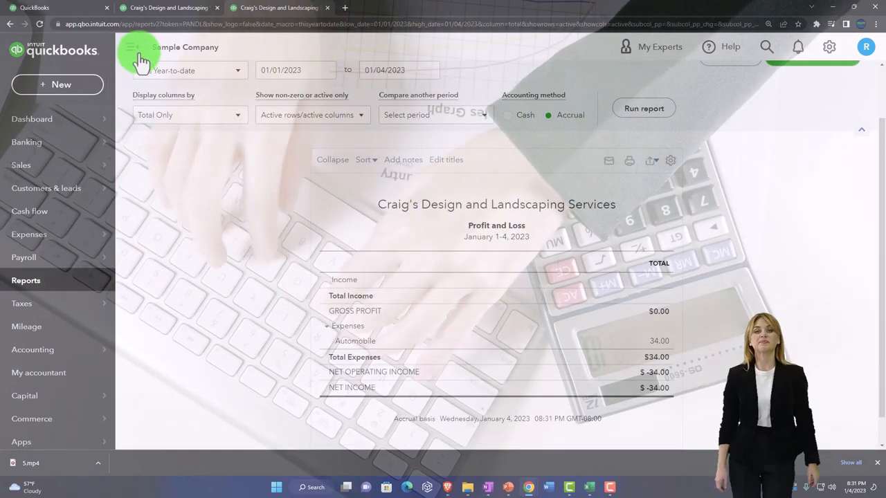
click(135, 47)
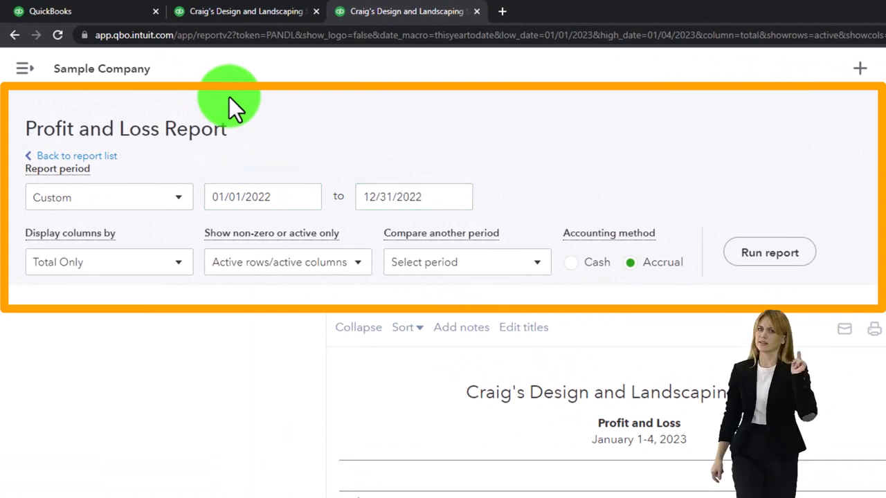
Run the Balance Sheet for 01/01/2022 to 12/31/2022 and review its asset balances.
click(769, 252)
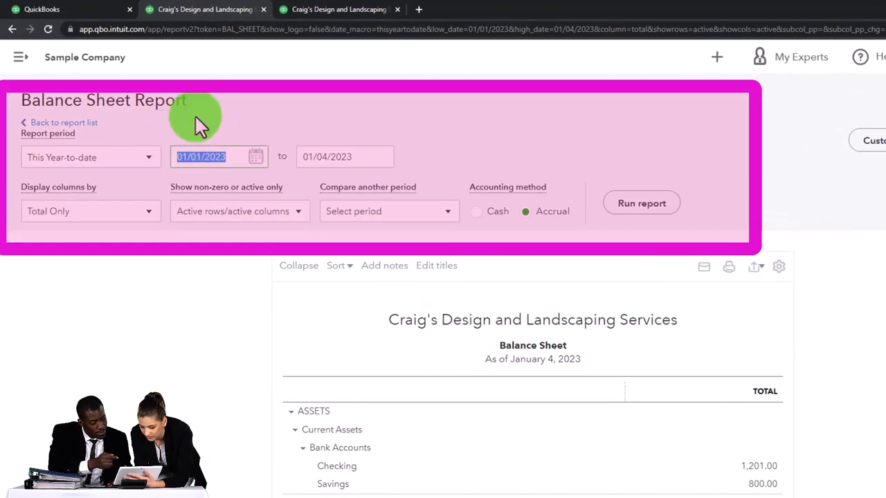
text(01012)
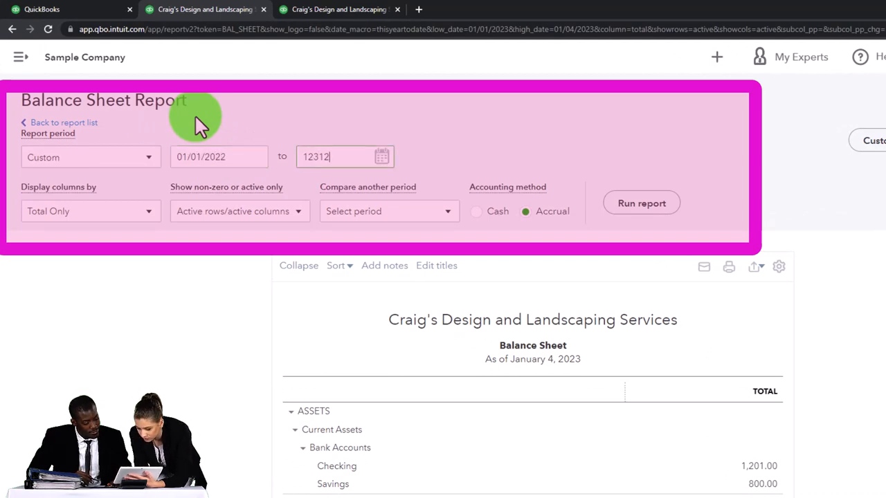
click(642, 210)
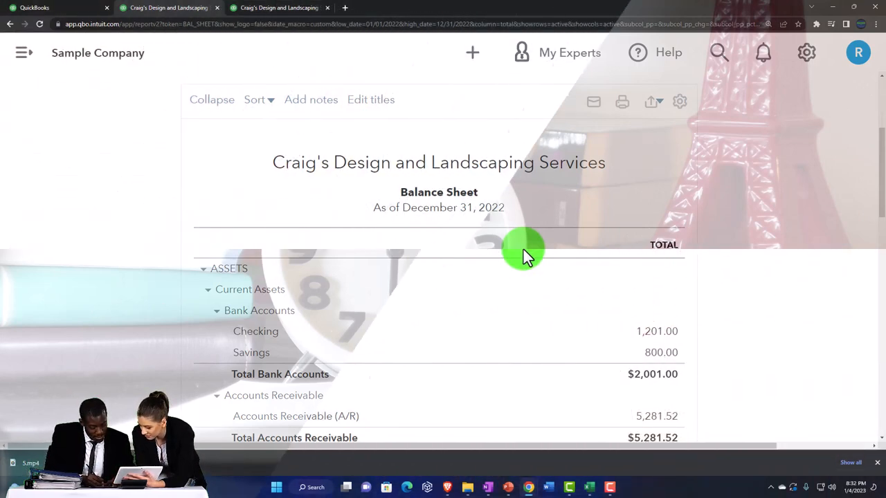
scroll(down, 3)
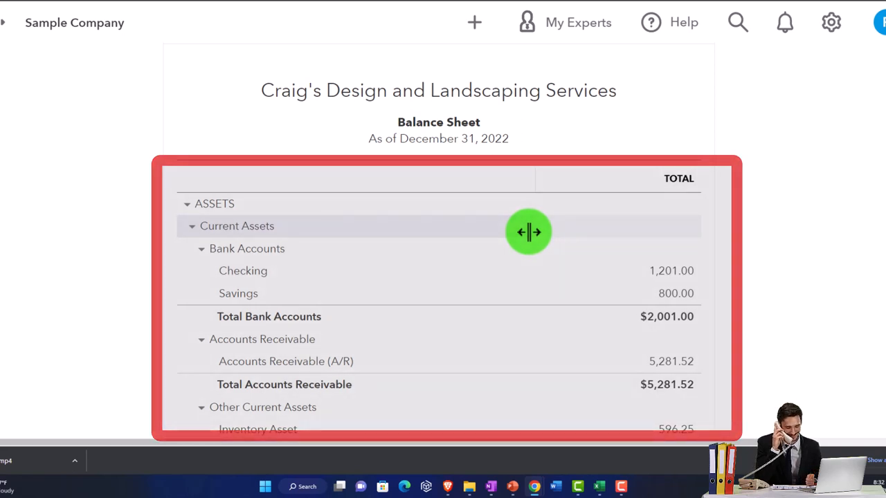
Scroll through the 2022 reports down to the Liabilities section with Accounts Payable of 1,602.67.
scroll(down, 3)
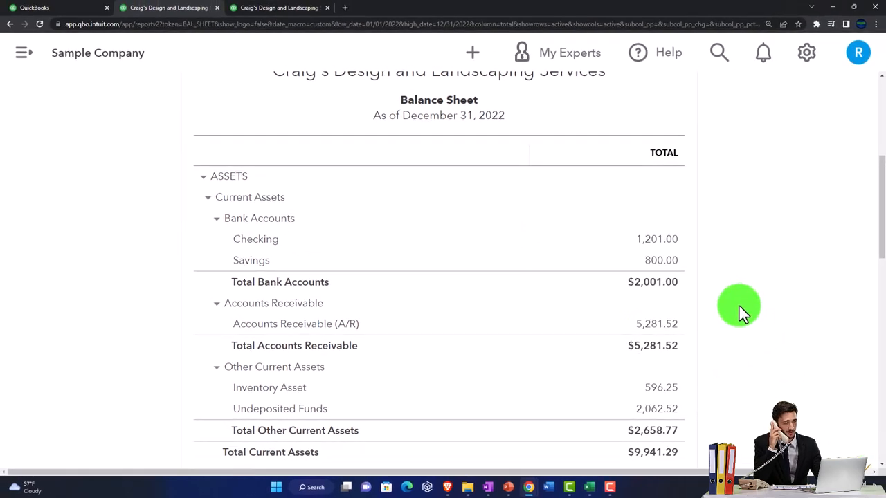
scroll(down, 3)
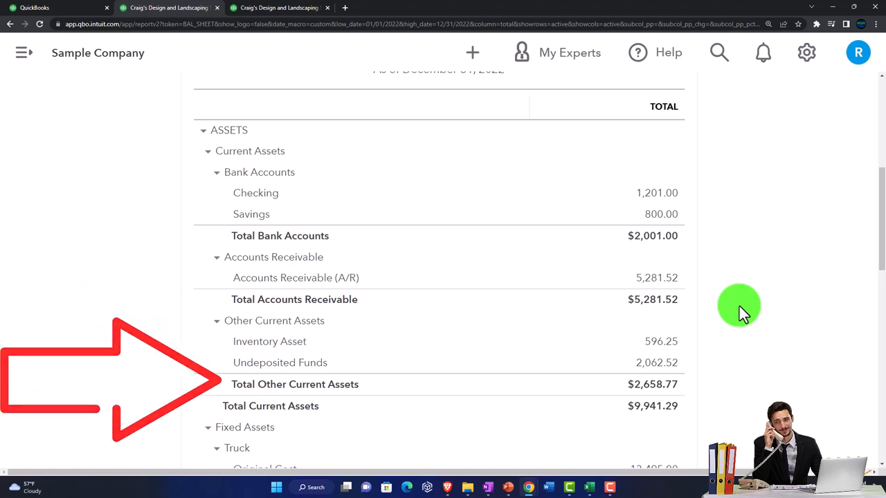
scroll(down, 3)
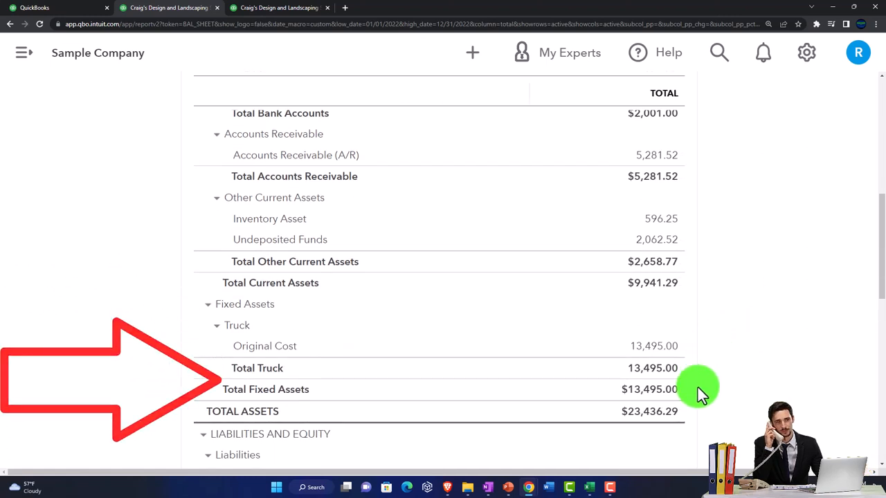
scroll(down, 3)
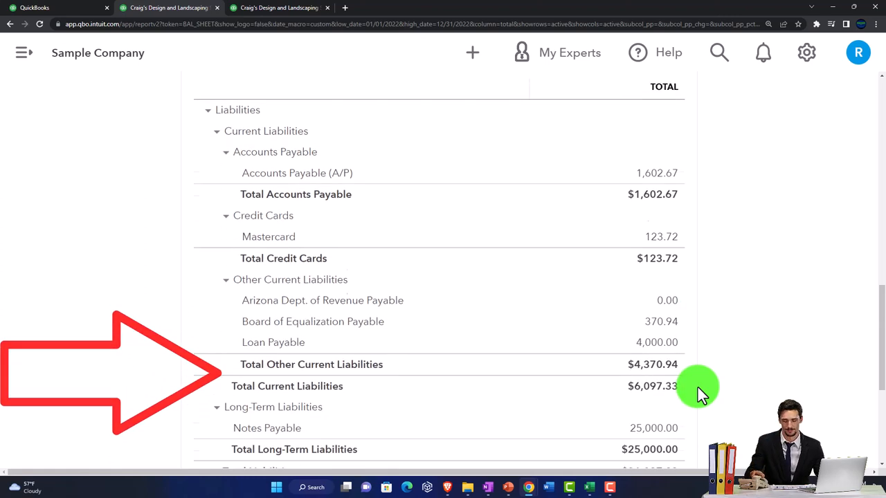
scroll(down, 3)
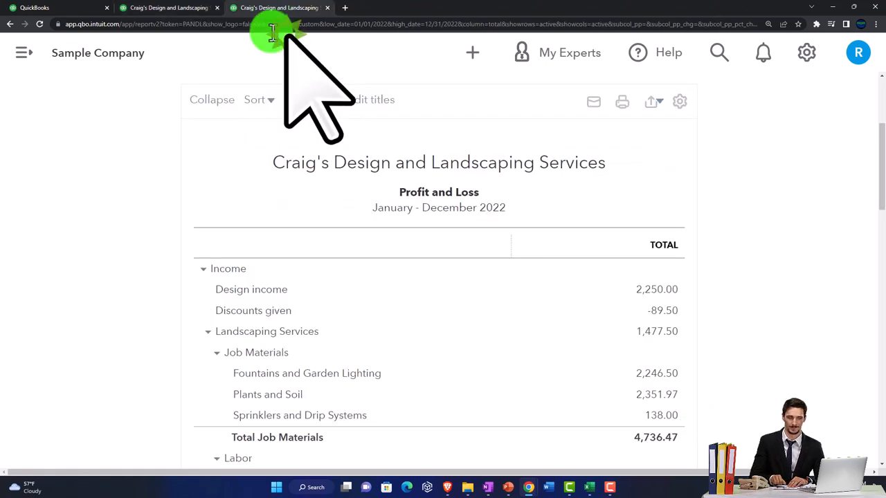
scroll(down, 3)
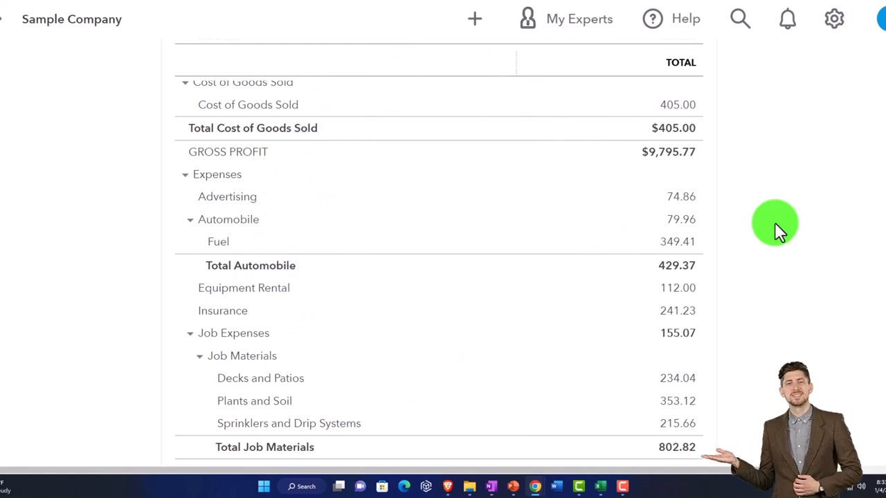
mouse_move(418, 62)
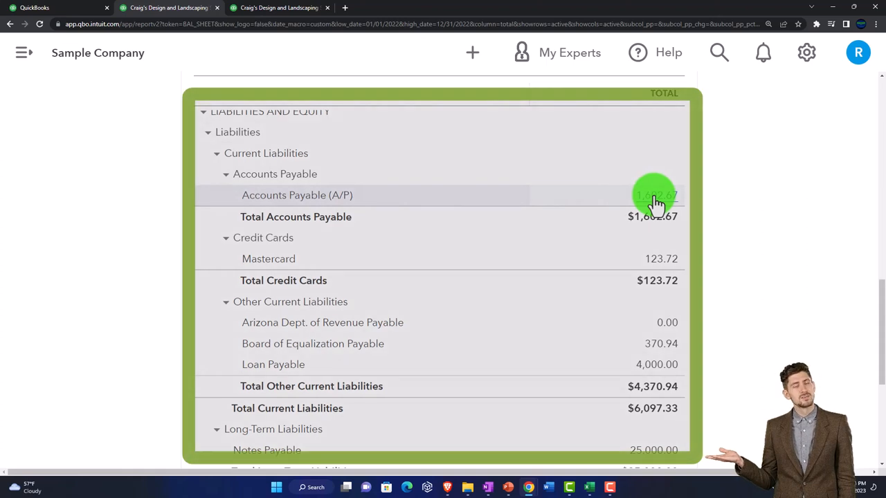
Drill into Accounts Payable, then go to the Reports list and scroll to the What you owe group.
click(274, 8)
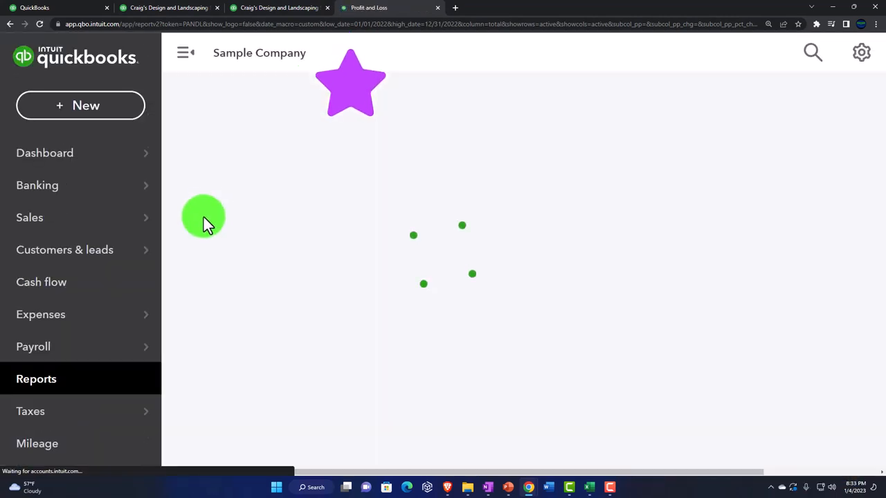
click(36, 379)
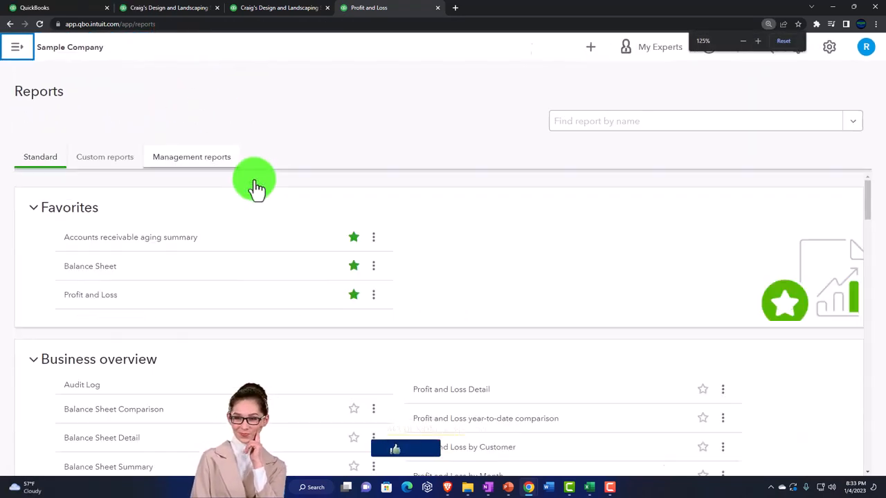
scroll(down, 3)
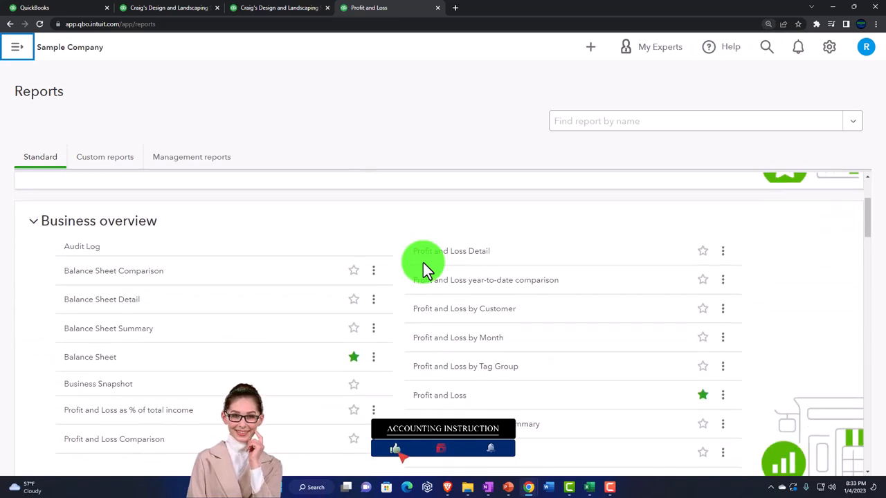
scroll(down, 3)
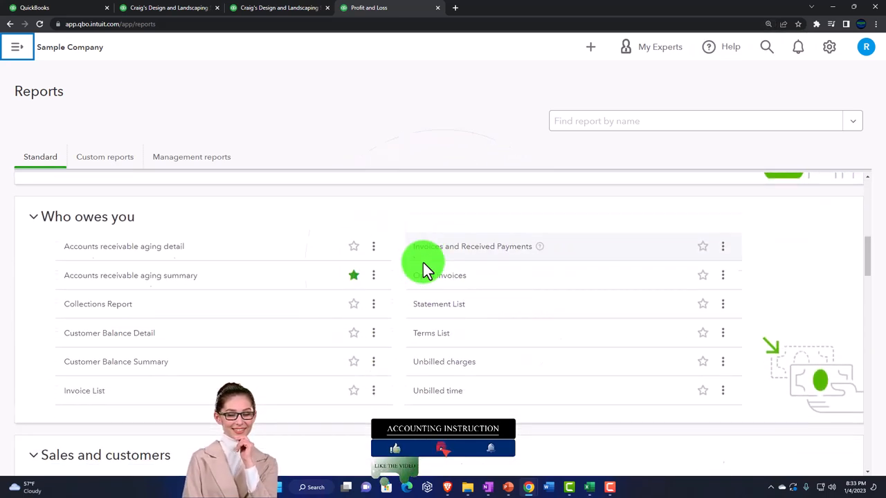
scroll(down, 3)
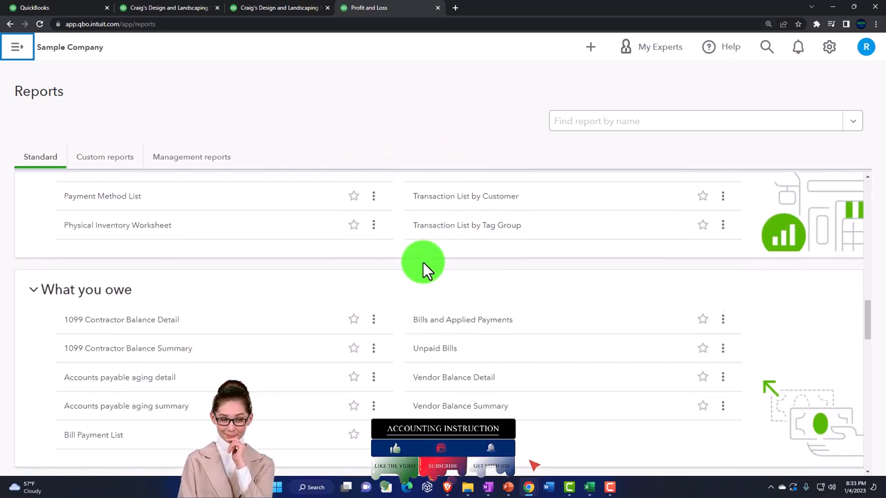
scroll(down, 3)
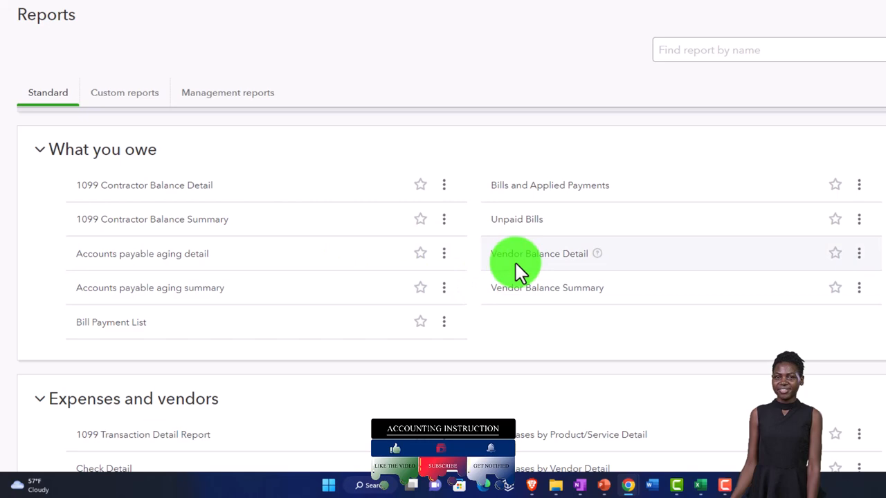
mouse_move(561, 288)
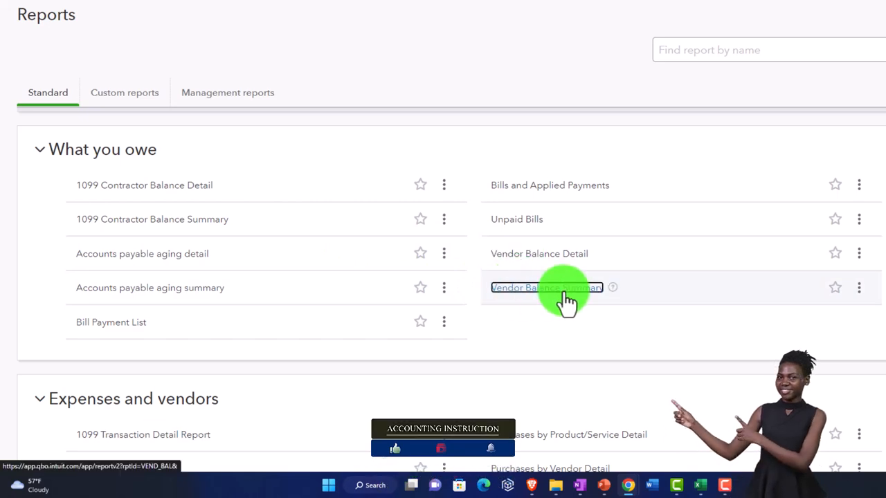
Open the Vendor Balance Summary, export it to Excel and open the downloaded workbook.
click(545, 287)
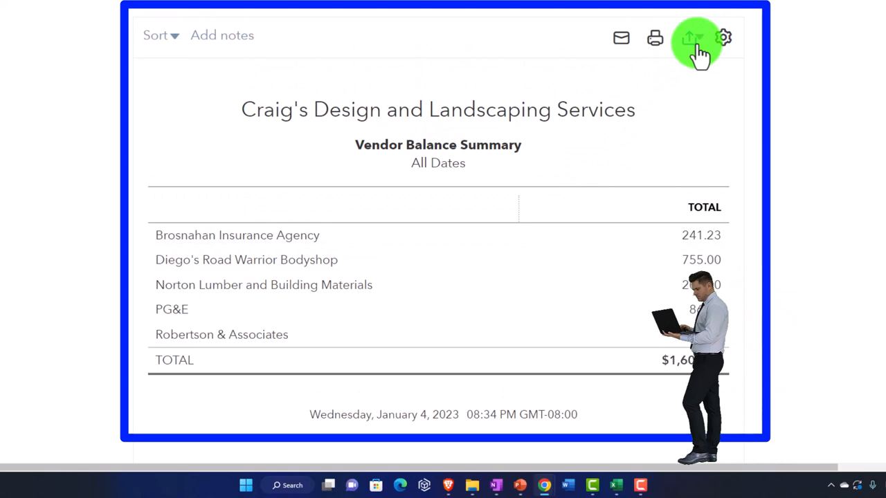
click(692, 38)
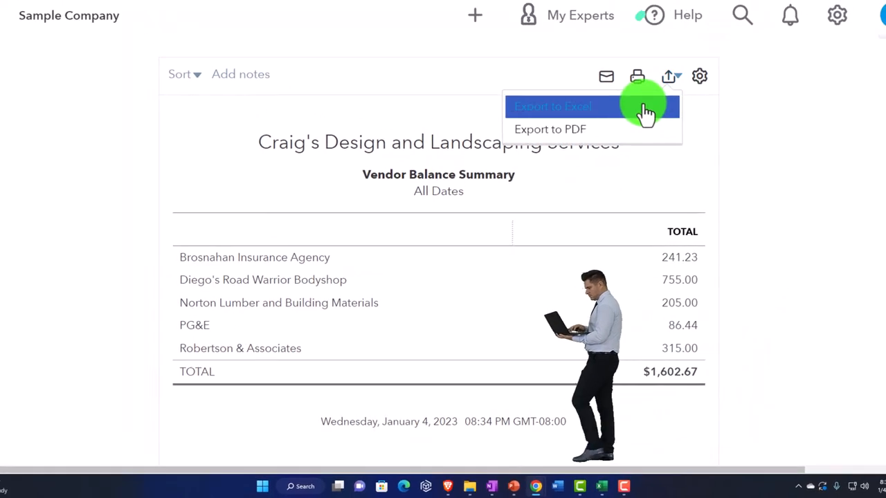
click(554, 105)
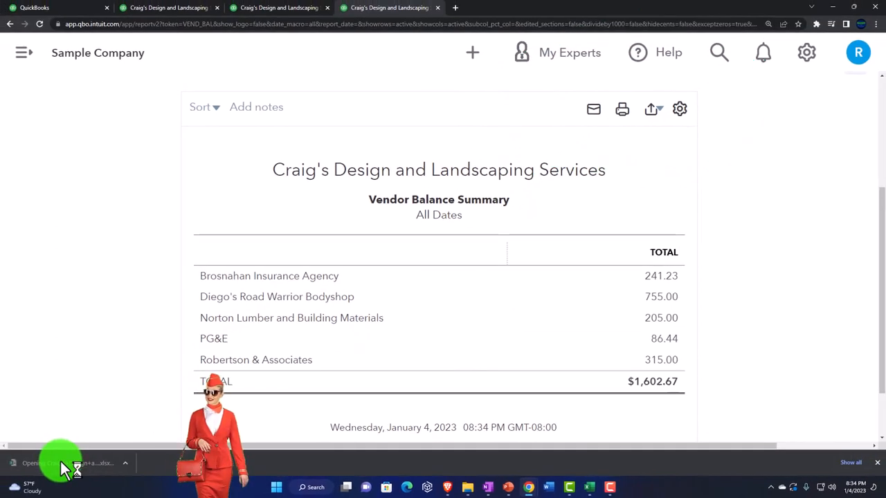
click(66, 462)
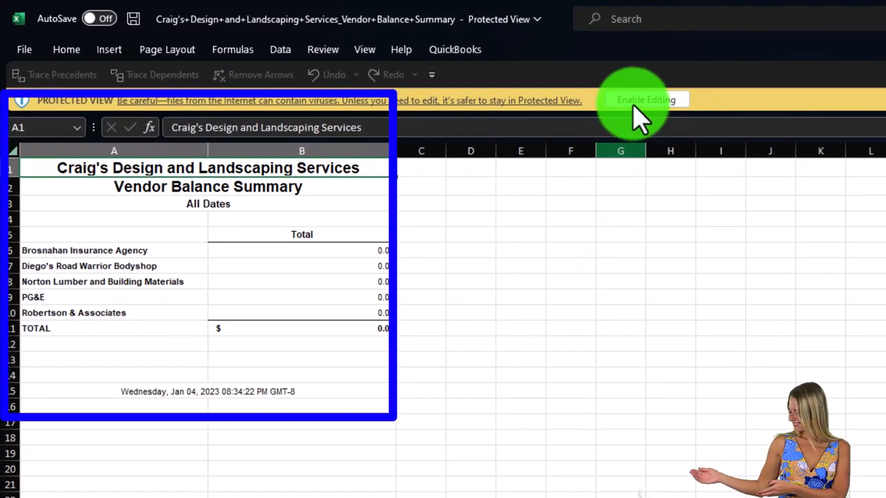
Enable editing, copy the whole exported report and add a new sheet after AR Graph in Reports 12.31.22.
click(647, 100)
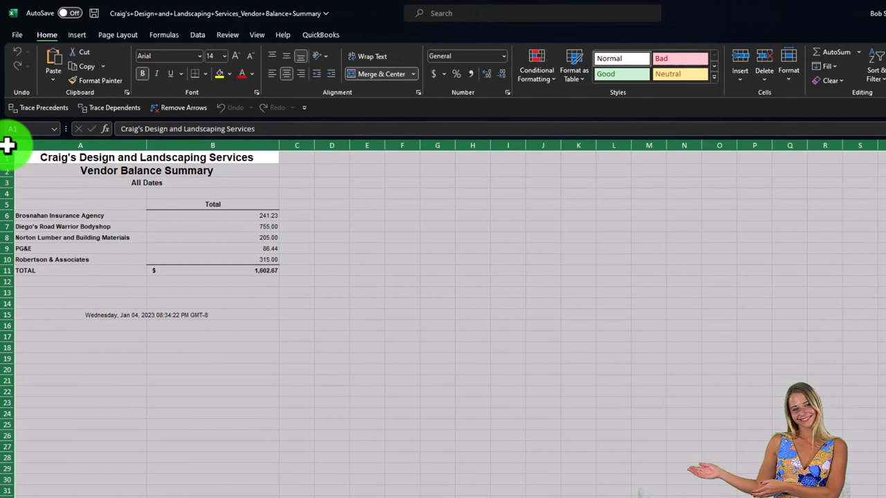
right_click(58, 201)
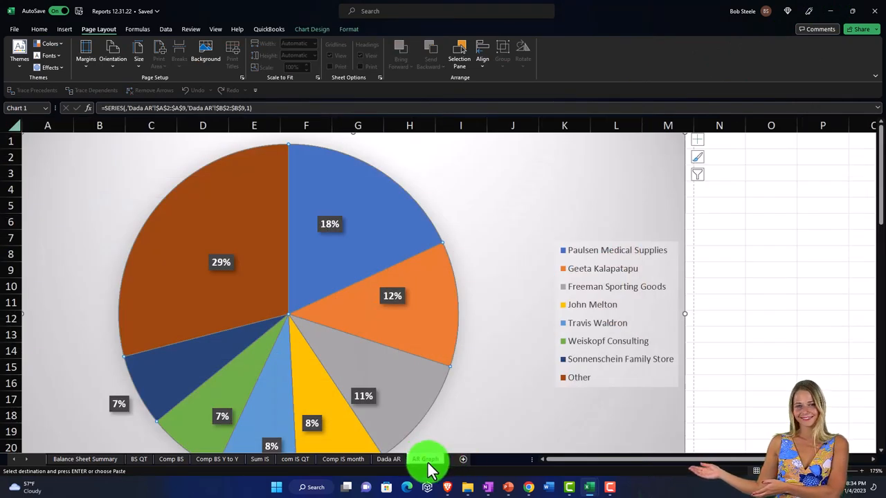
click(442, 460)
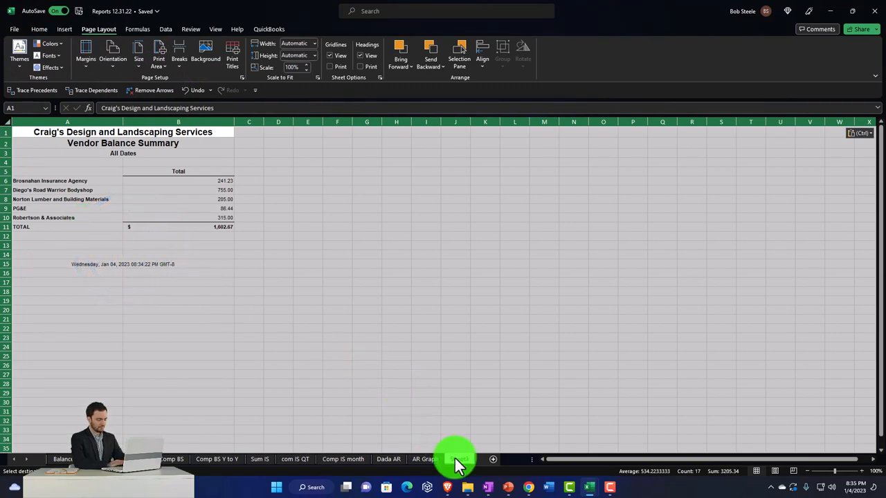
Rename the new sheet AP Data and clear the pasted report's formatting from the Home ribbon.
click(492, 459)
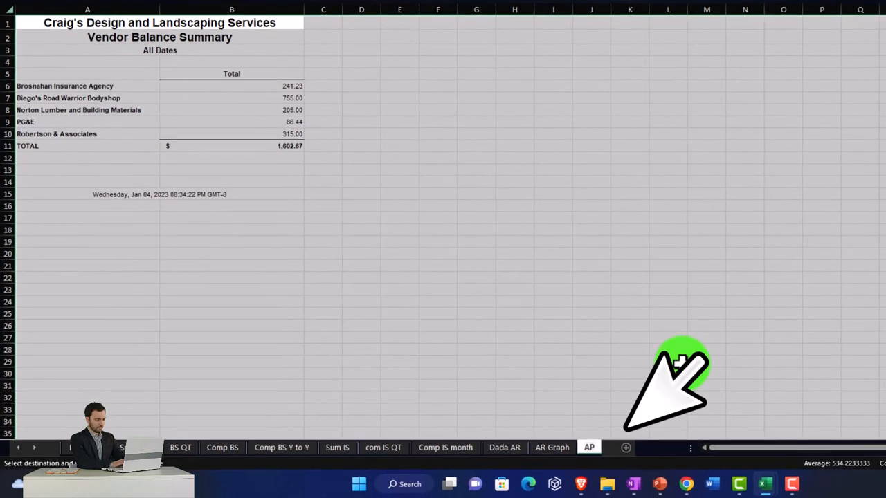
double_click(588, 447)
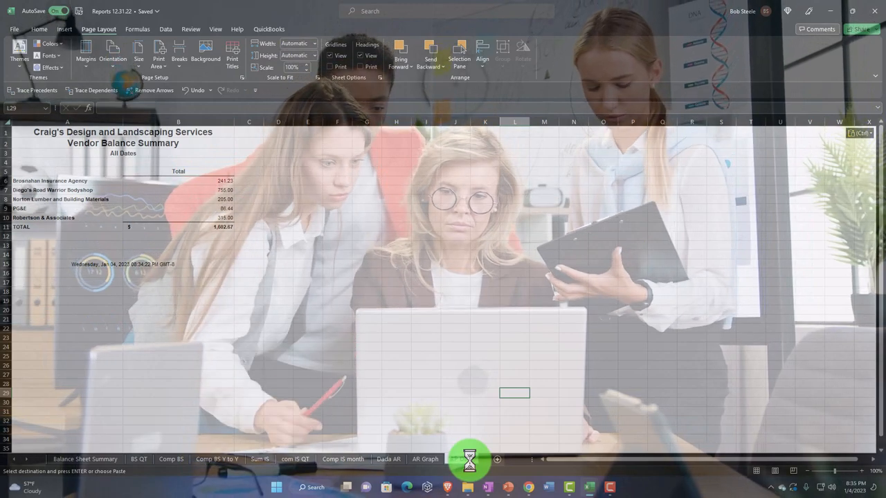
click(476, 459)
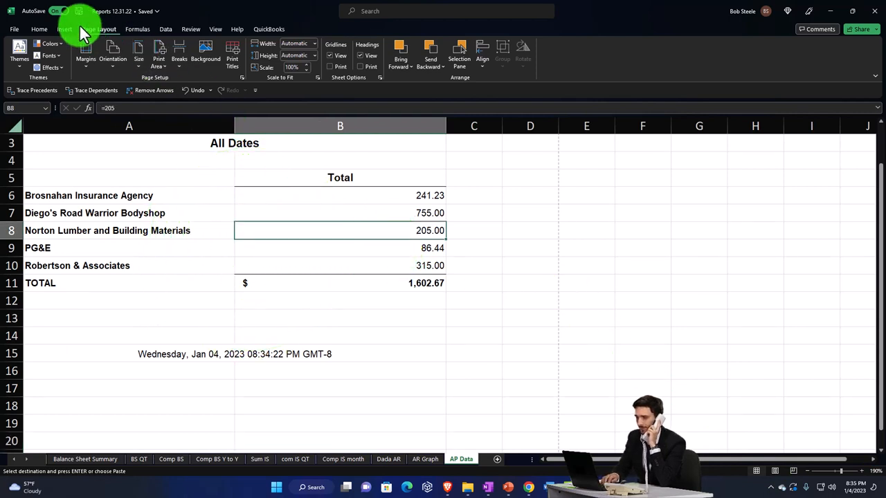
click(39, 29)
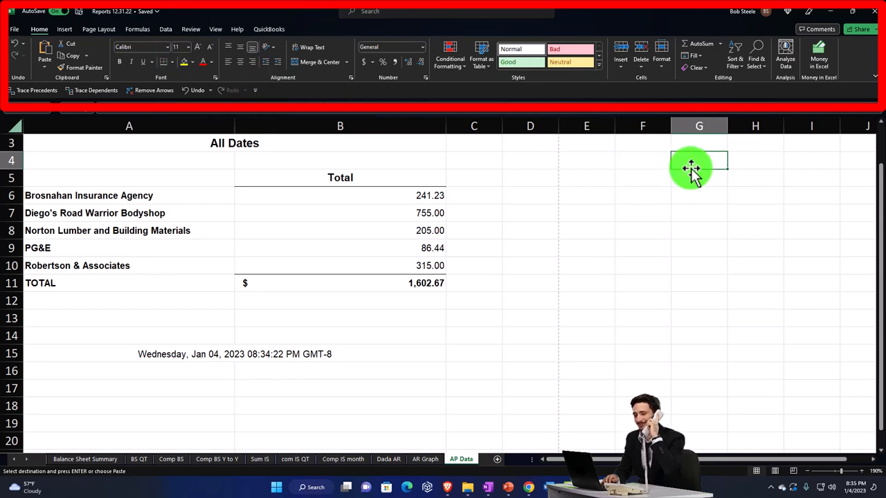
mouse_move(83, 67)
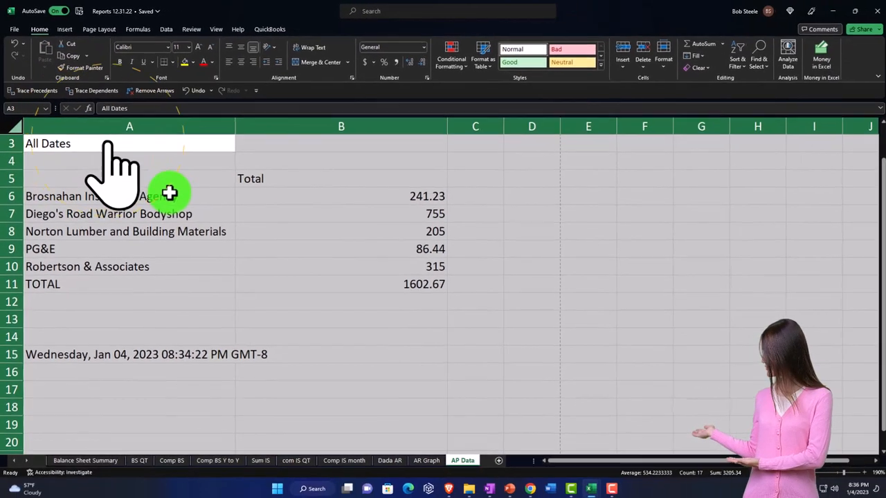
Format the balances as Number with 0 decimals and a 1000 separator, totaling 1,603.
right_click(168, 194)
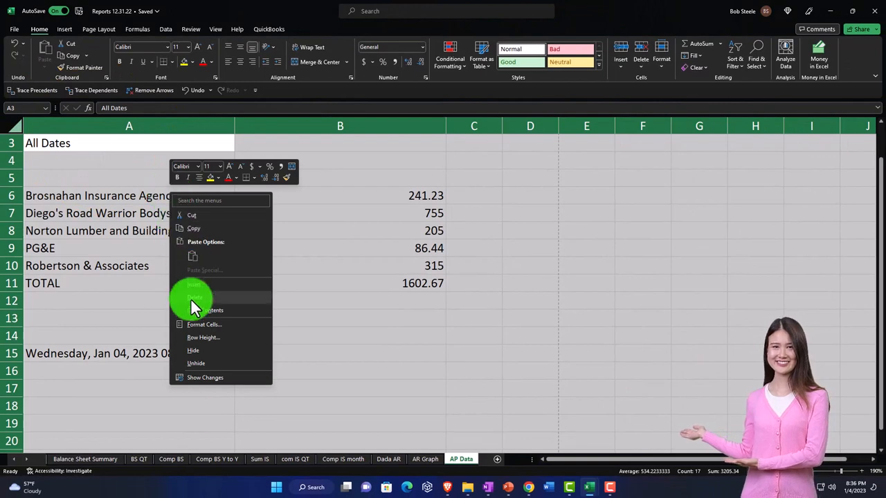
mouse_move(228, 332)
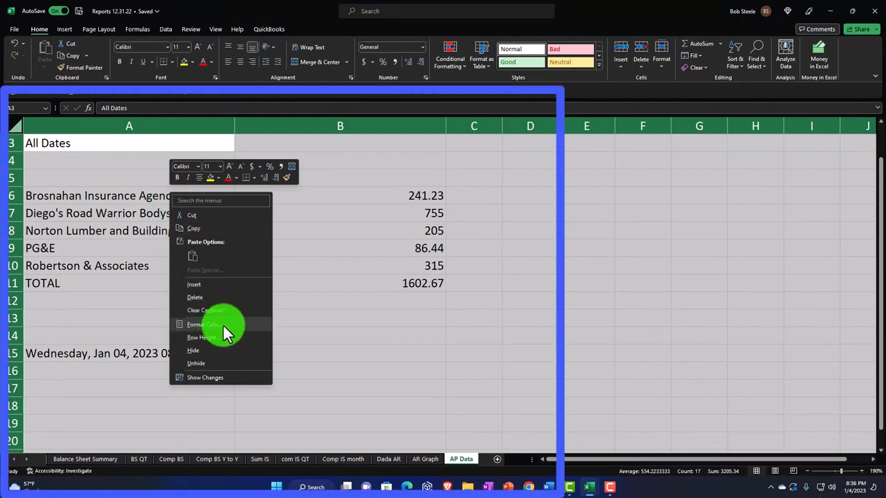
click(203, 324)
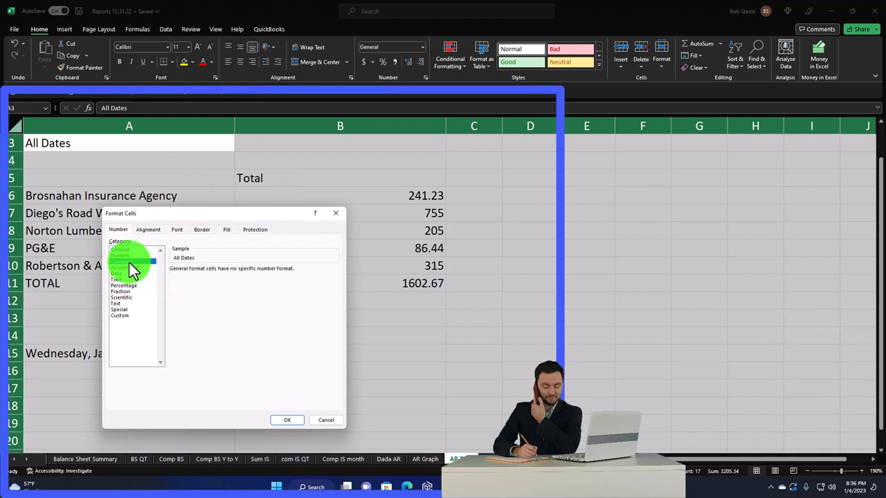
click(122, 260)
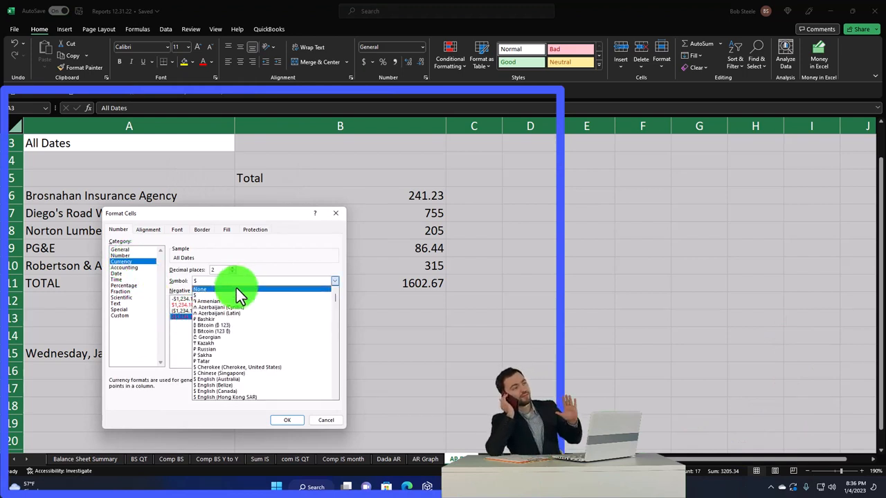
click(199, 289)
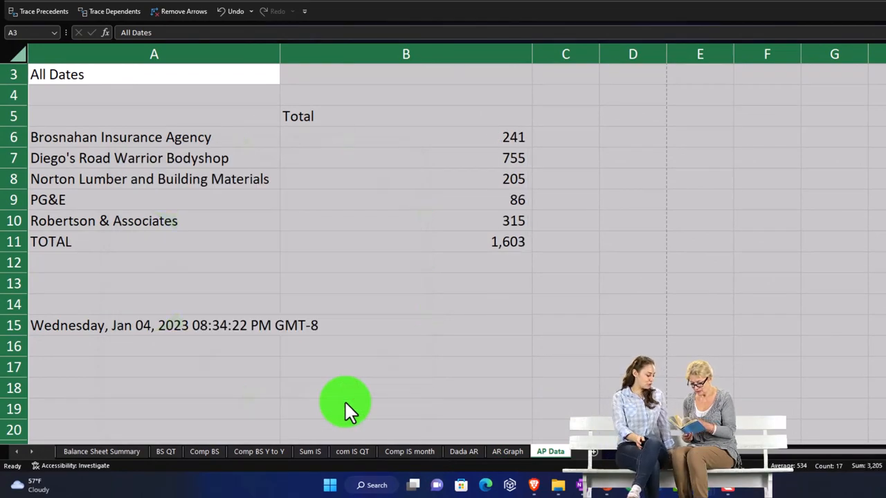
Delete the report title rows so only the five vendor rows remain on AP Data.
click(42, 30)
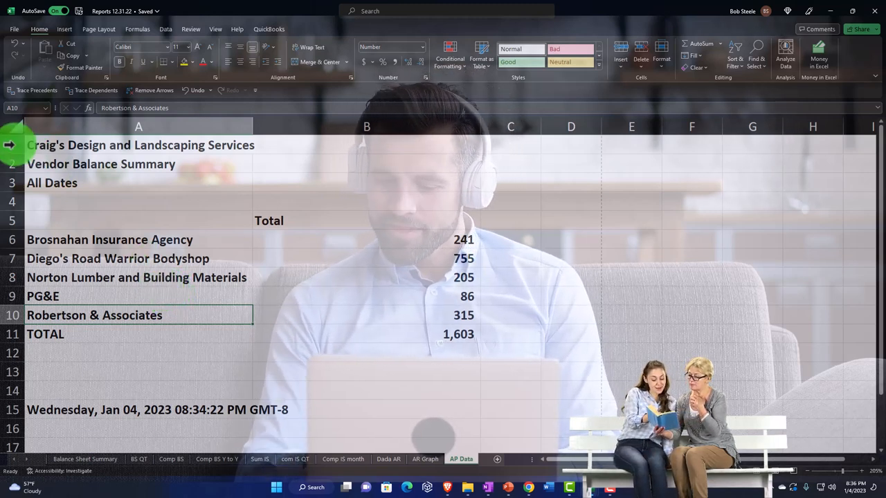
click(139, 146)
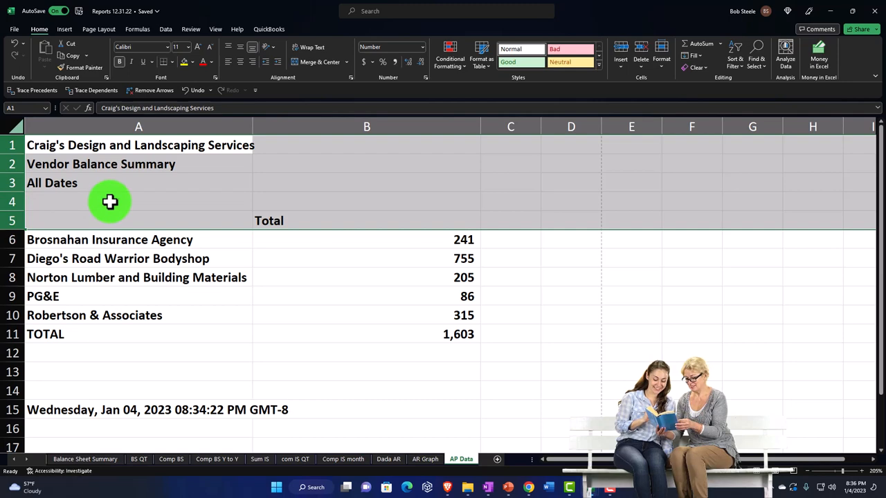
right_click(111, 202)
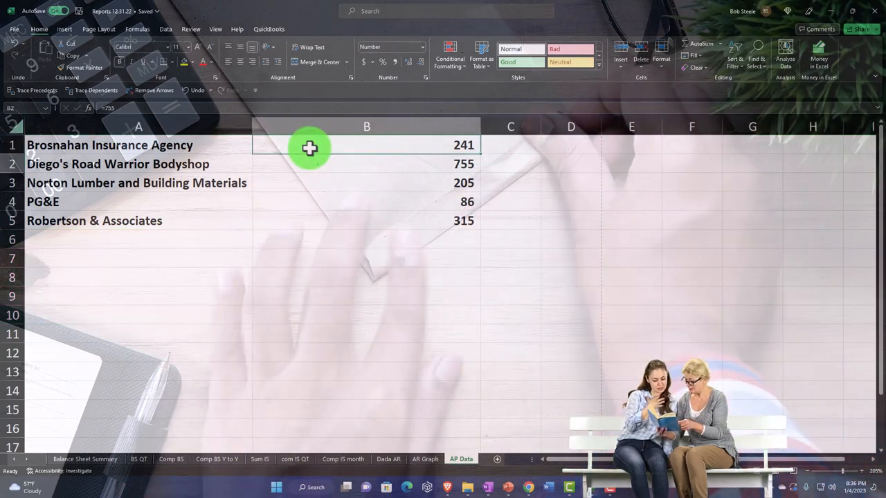
Copy the balances column B and paste it back as plain values.
click(367, 183)
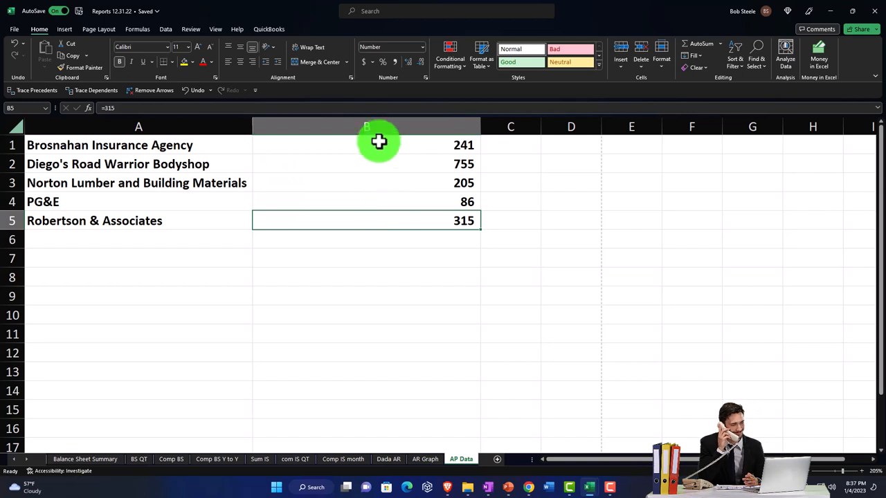
click(367, 127)
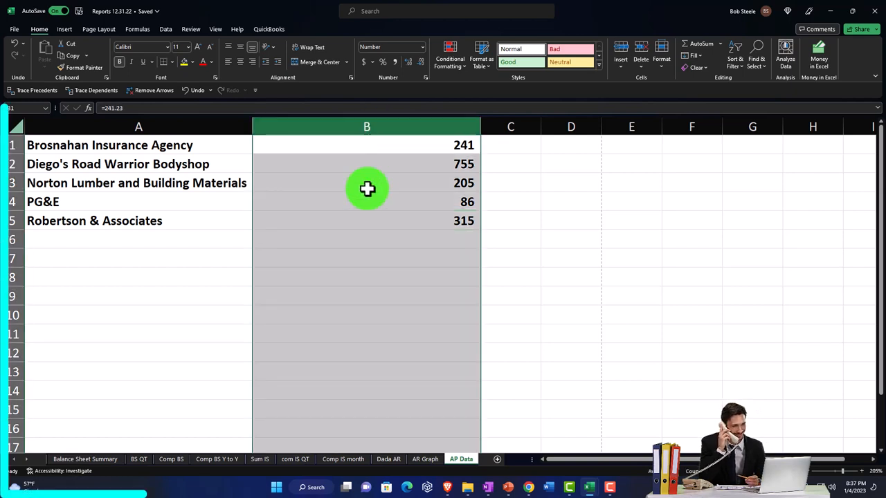
right_click(367, 188)
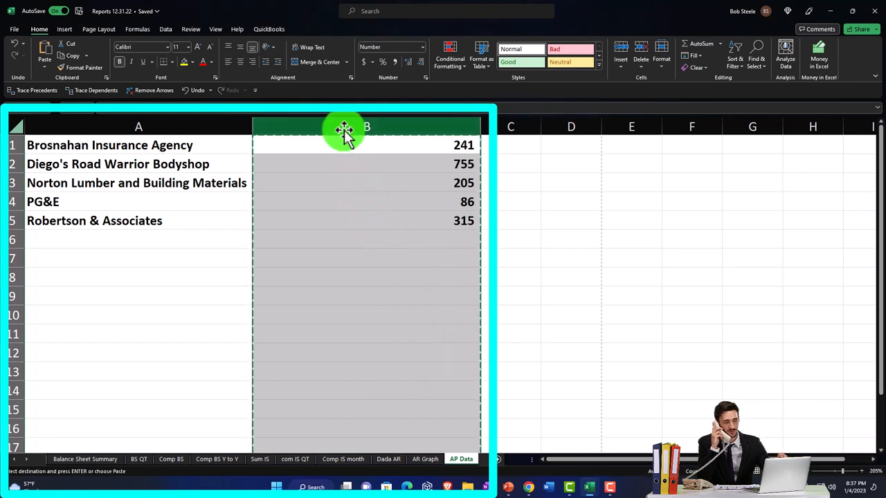
right_click(346, 131)
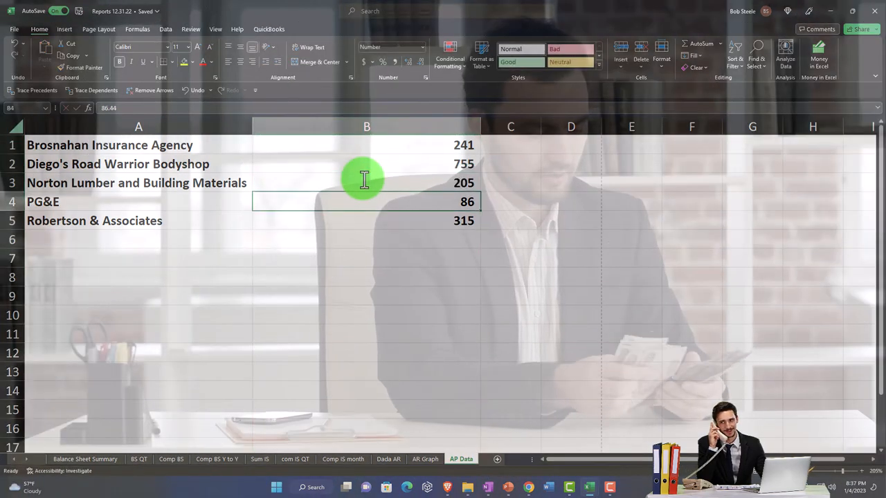
mouse_move(479, 128)
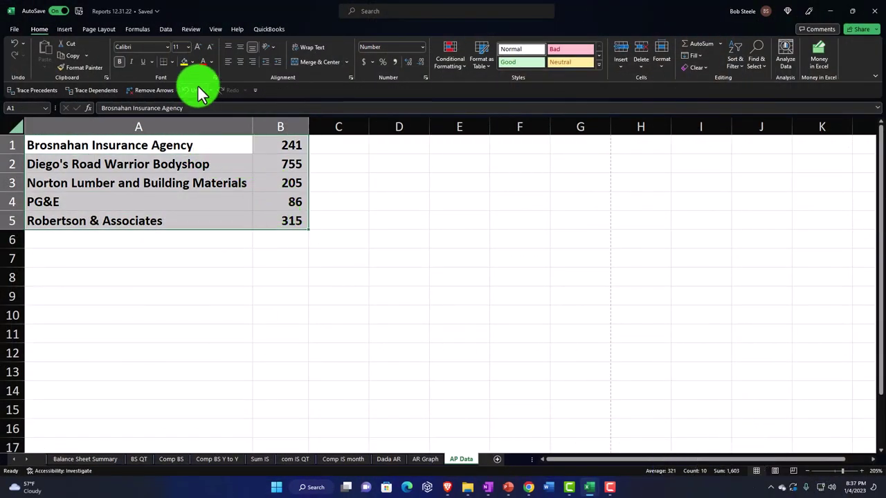
Convert the vendor names and balances in A1:B5 into a table with a Total Row of 1,603.
click(172, 30)
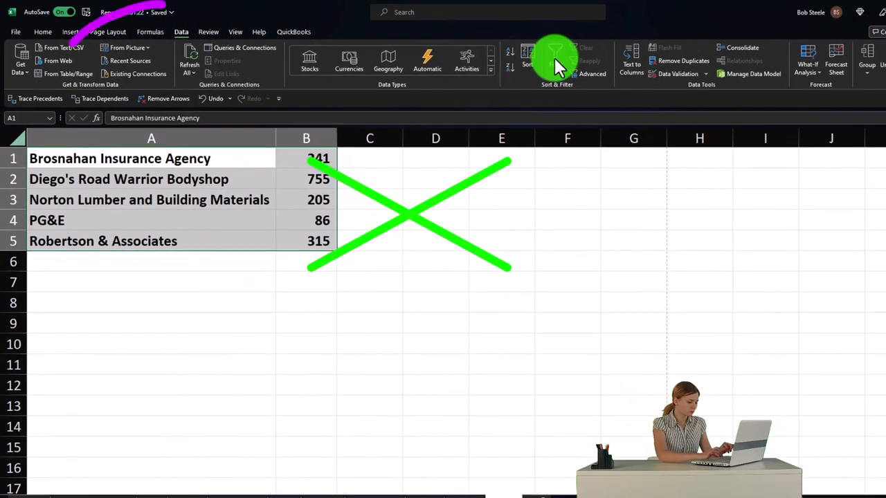
click(68, 32)
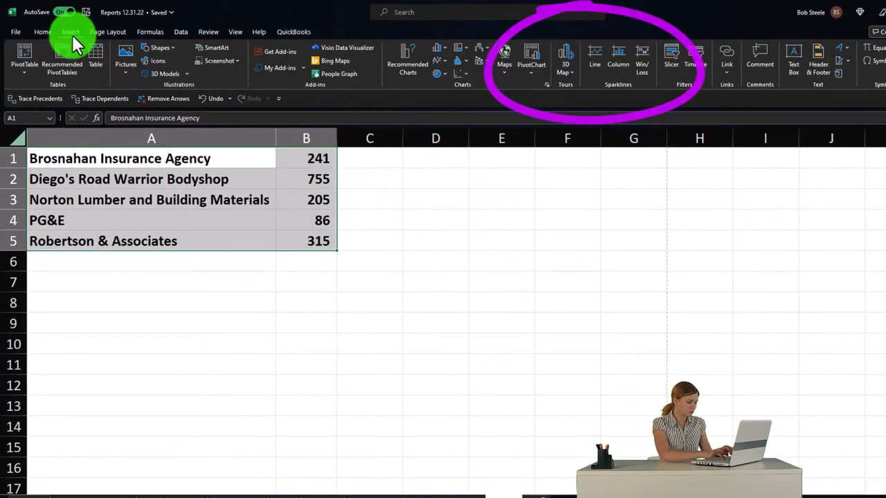
click(94, 56)
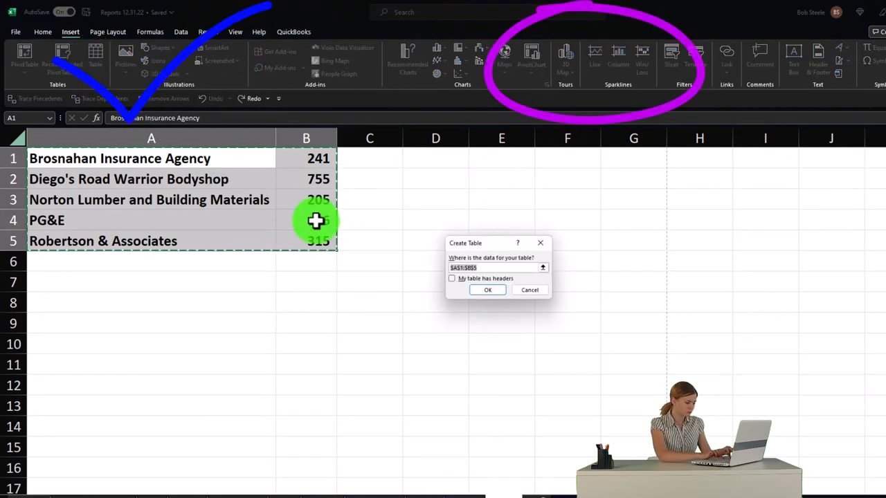
click(487, 291)
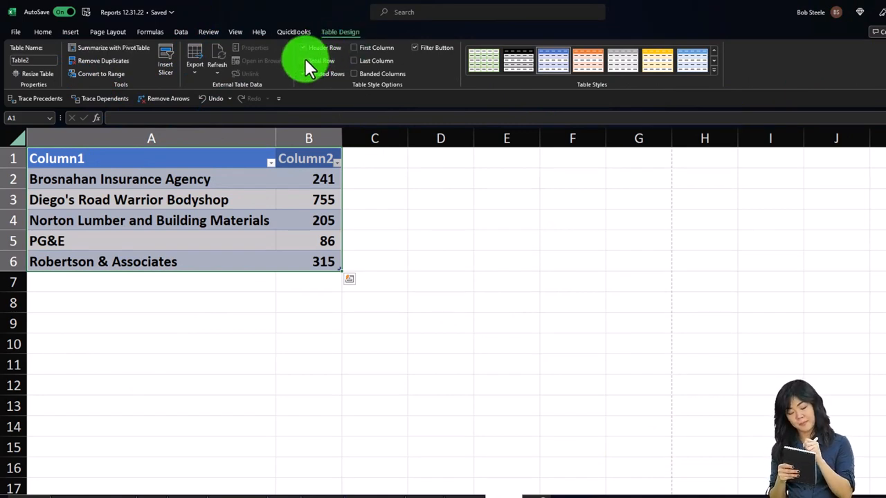
click(301, 61)
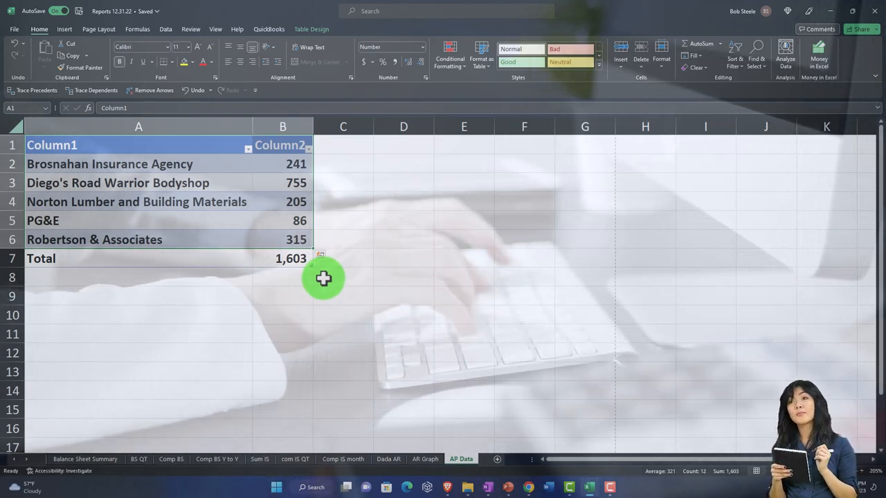
click(343, 296)
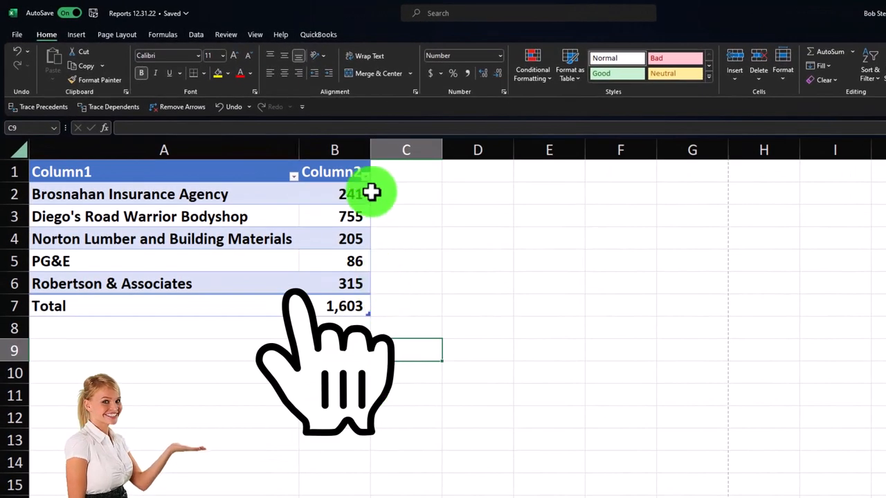
Sort balances largest first and merge the two smallest vendors into an Other row of 291.
click(293, 176)
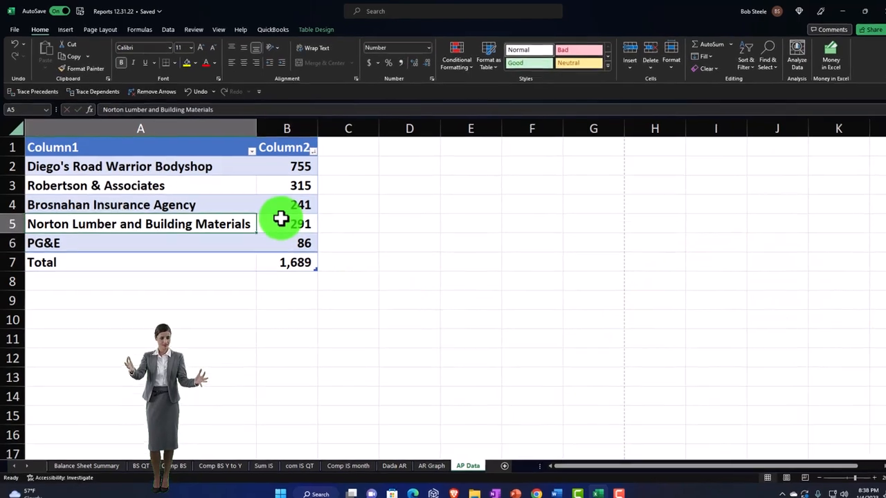
text(Oteh)
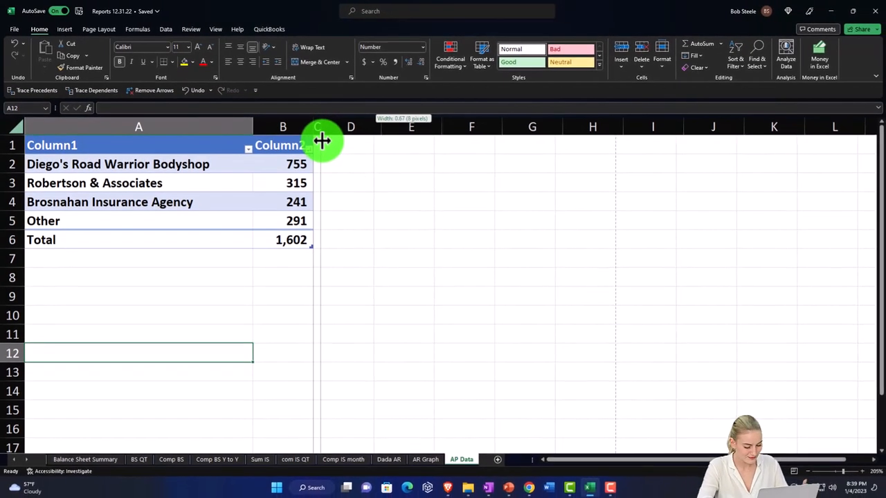
Add a percentage-of-total column beside the table: 47%, 20%, 15%, 18% and 100%.
click(350, 164)
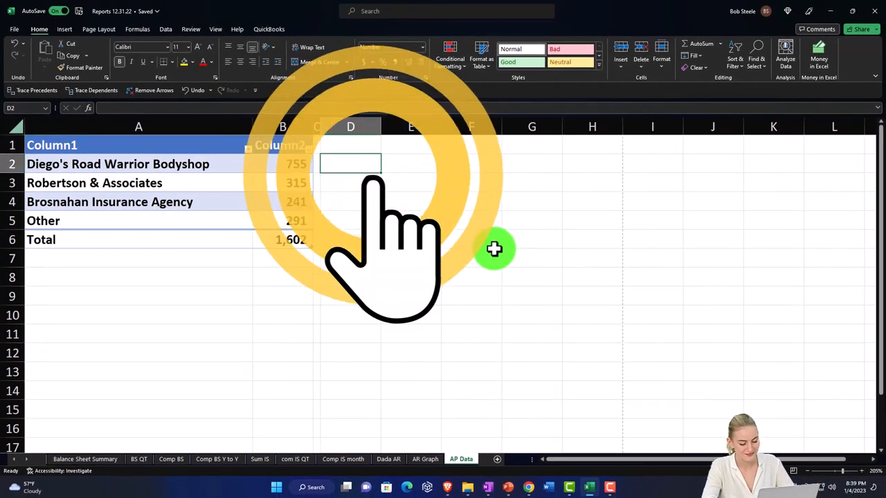
text(=Table2[@Column2]/D5)
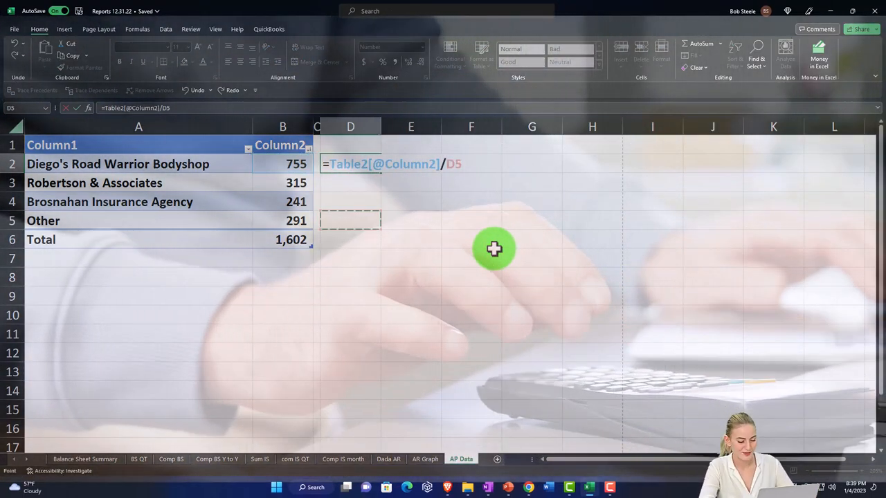
key(Enter)
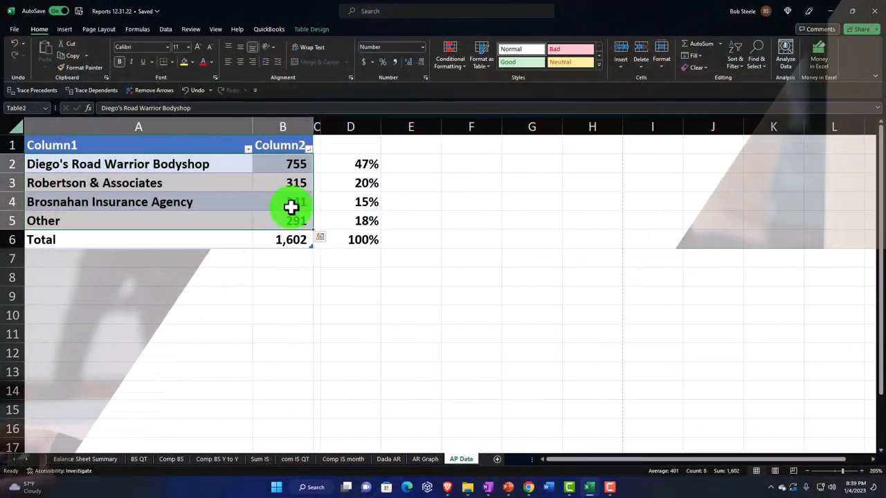
Insert a 2-D pie chart of the vendor balances from the table.
click(64, 29)
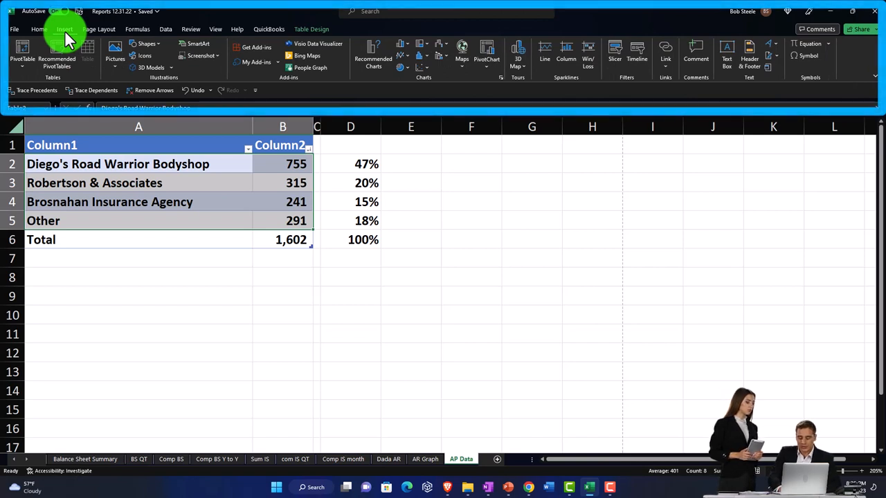
click(366, 61)
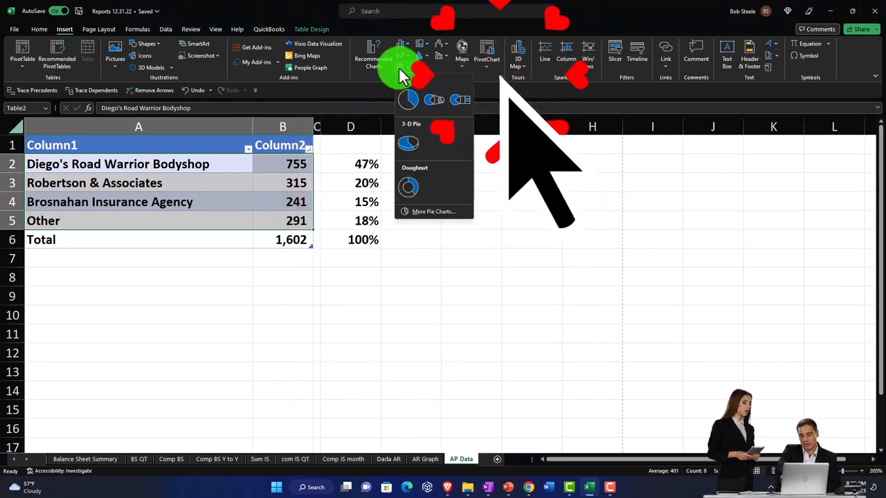
click(407, 99)
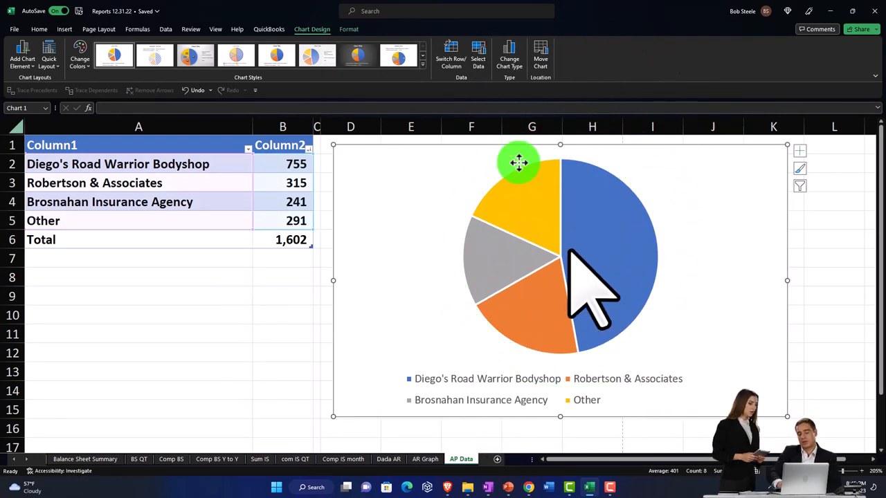
Apply a chart style showing percentage labels on the slices and a vendor legend.
click(197, 55)
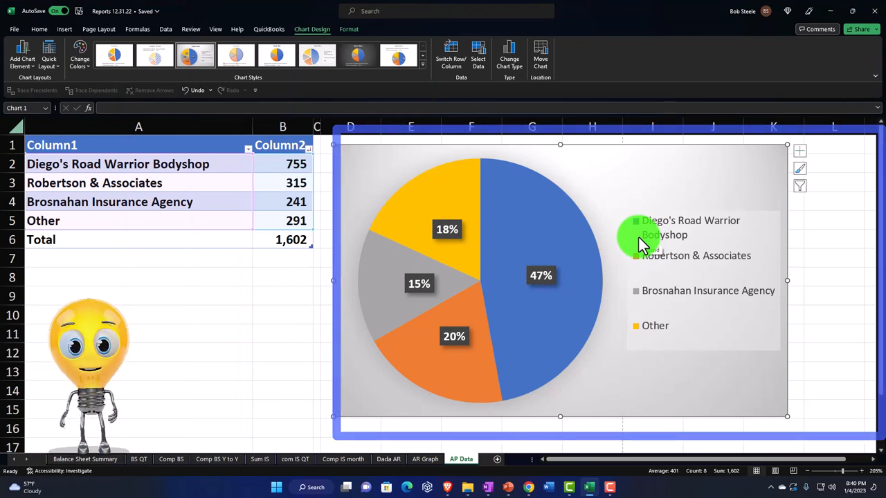
click(212, 287)
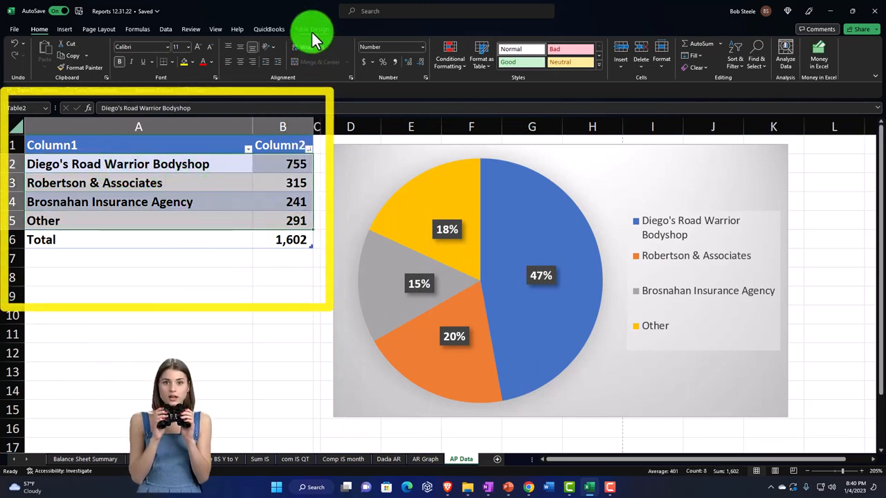
click(308, 29)
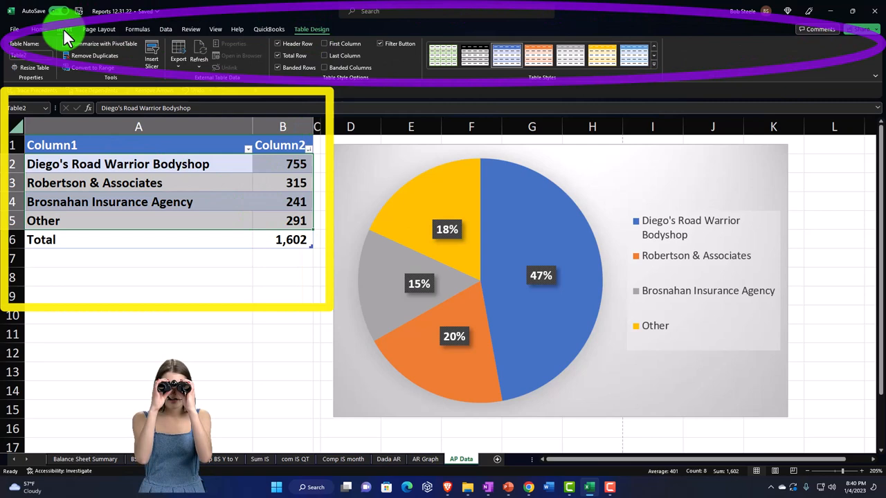
Insert a clustered bar chart of the vendor balances from Recommended Charts.
click(48, 29)
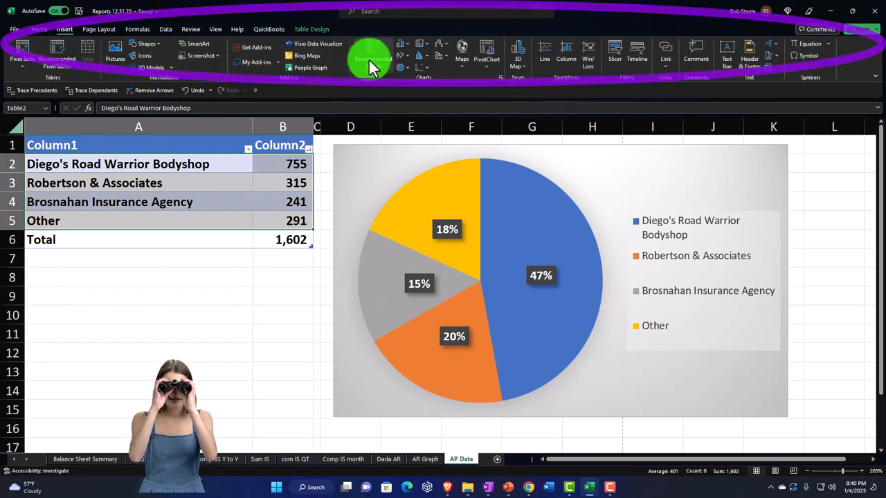
click(371, 58)
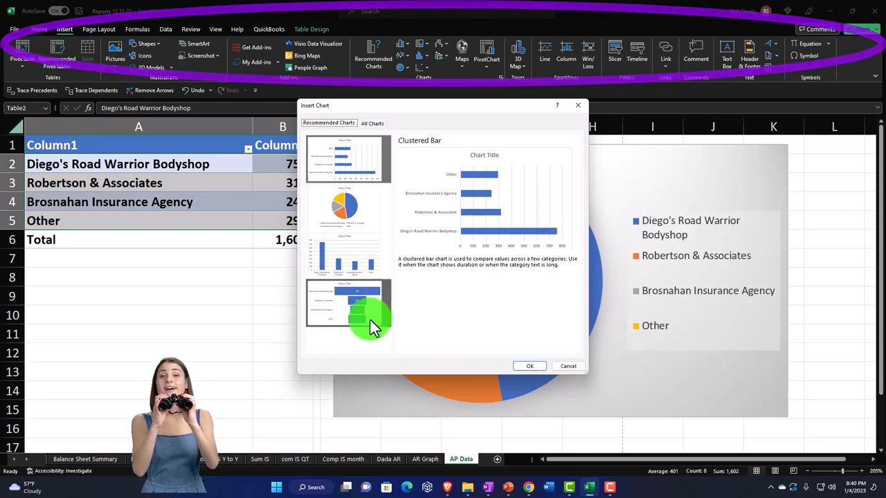
mouse_move(366, 266)
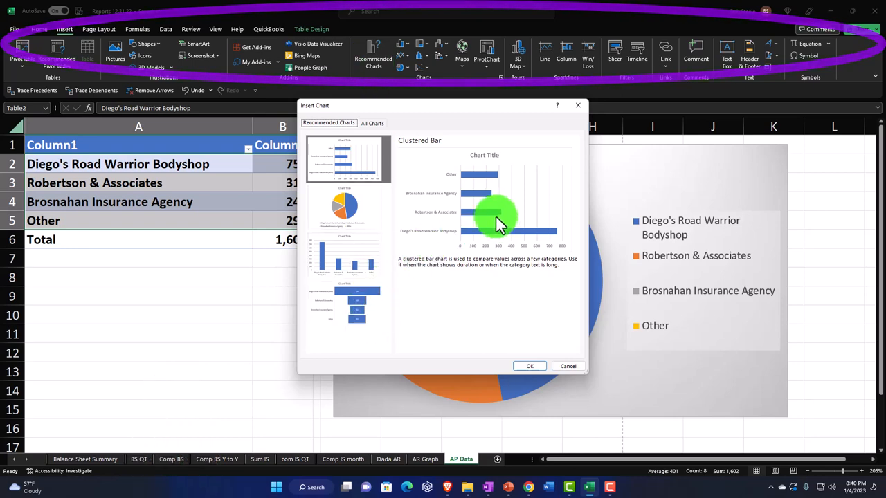
click(529, 365)
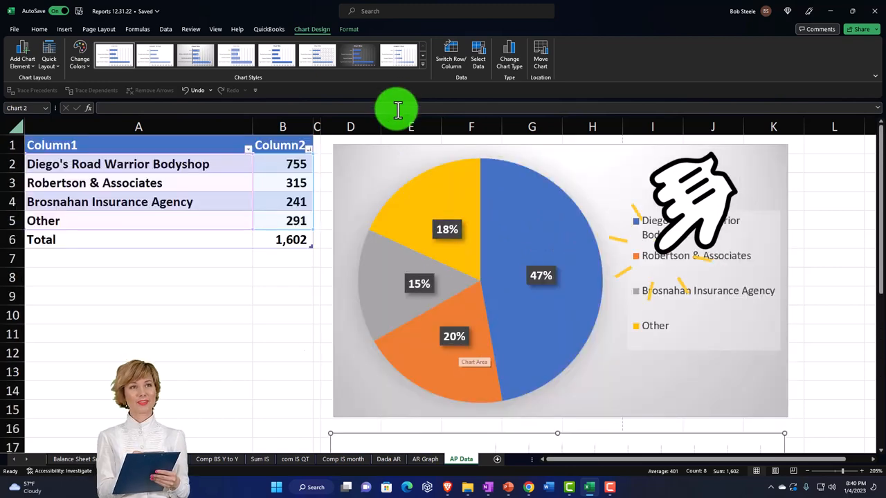
Give the bar chart a monochromatic blue colour scheme via Change Colors.
click(80, 57)
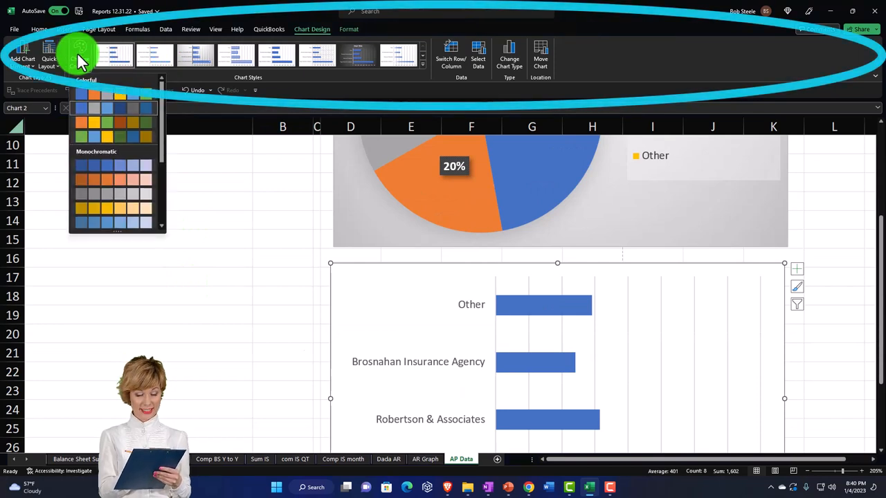
click(89, 130)
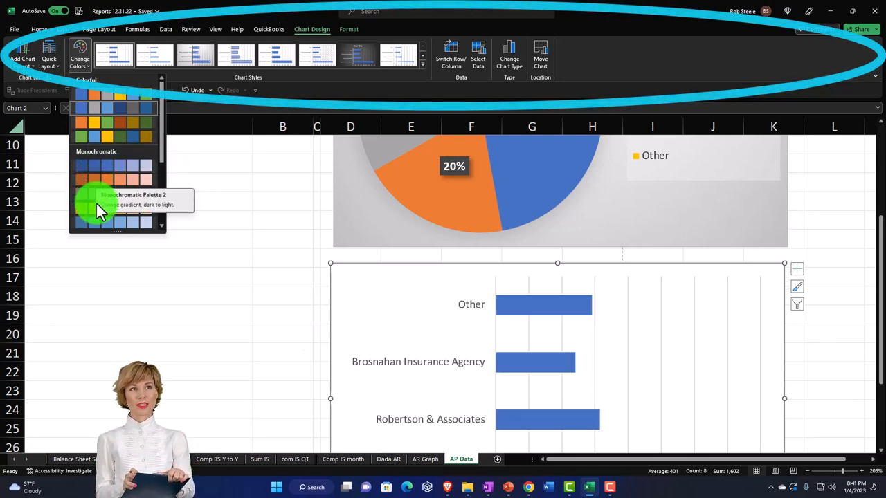
mouse_move(103, 102)
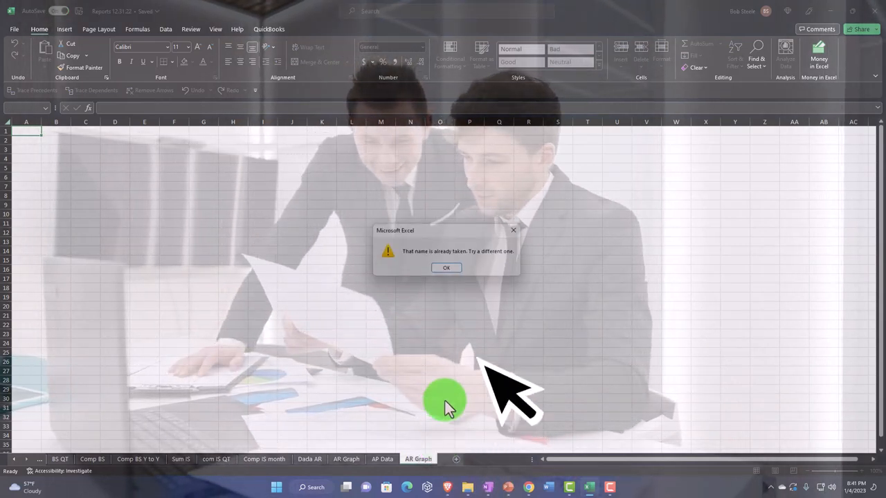
Copy the vendor bar chart from AP Data for pasting onto the AP Graph sheet.
click(446, 269)
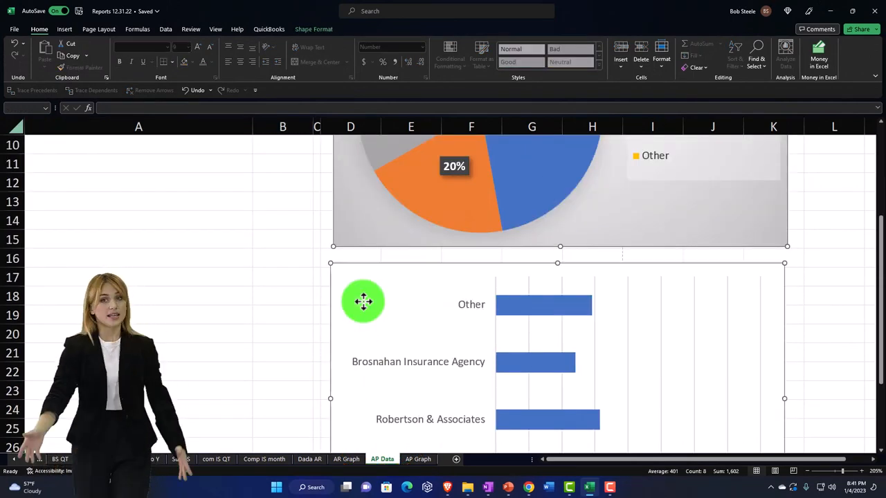
right_click(362, 301)
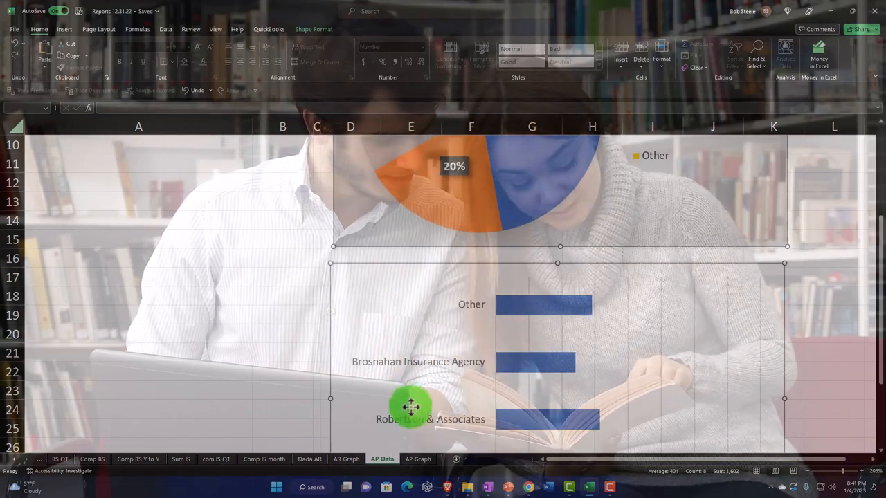
click(417, 460)
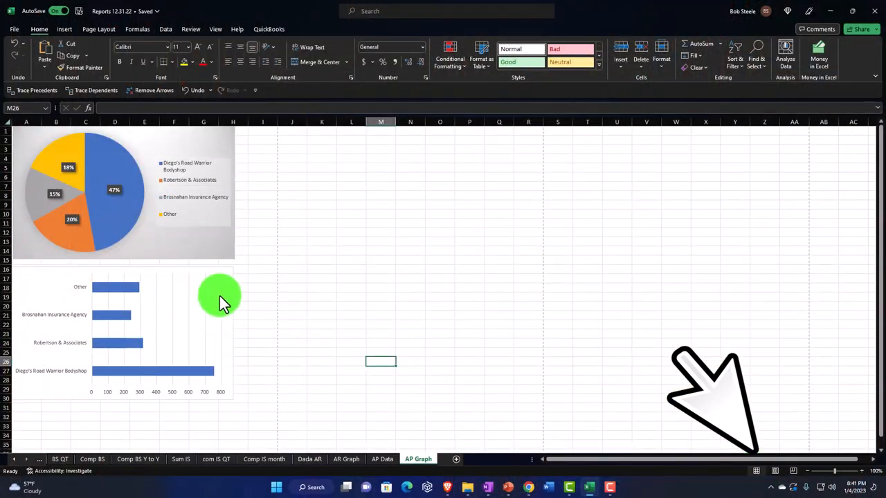
In Page Layout view, stretch the pie and bar charts to the page-break line.
click(110, 194)
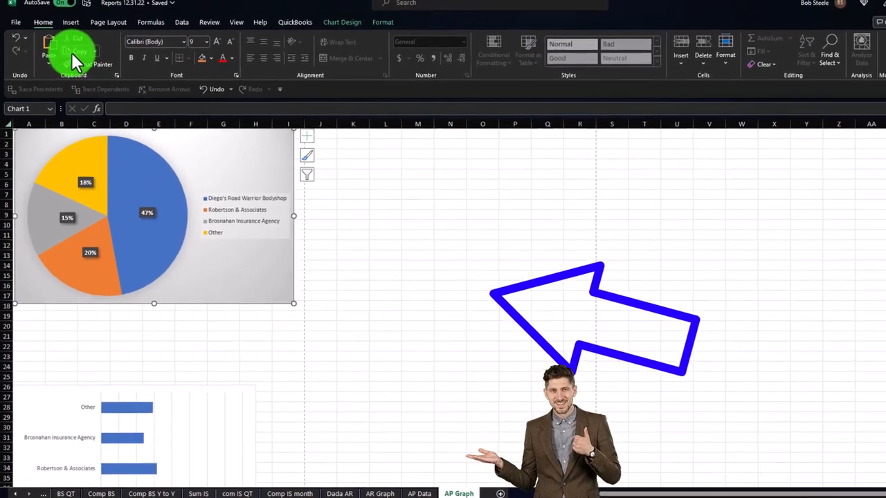
click(103, 23)
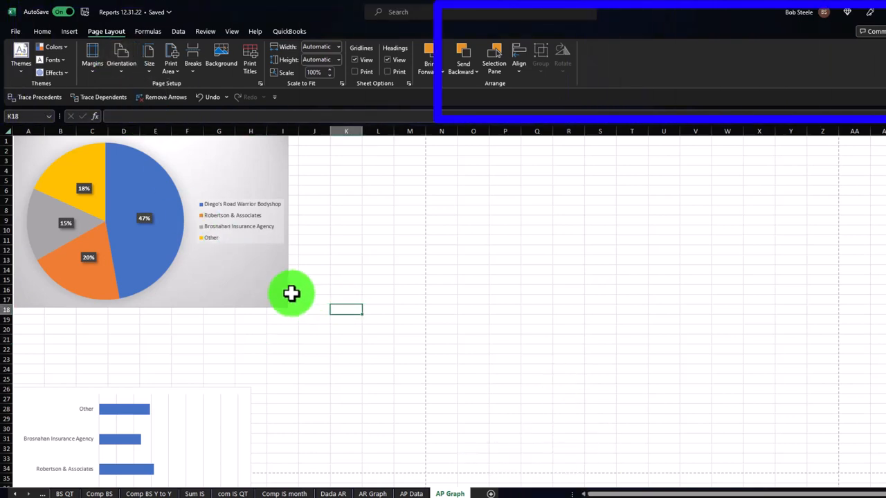
click(138, 222)
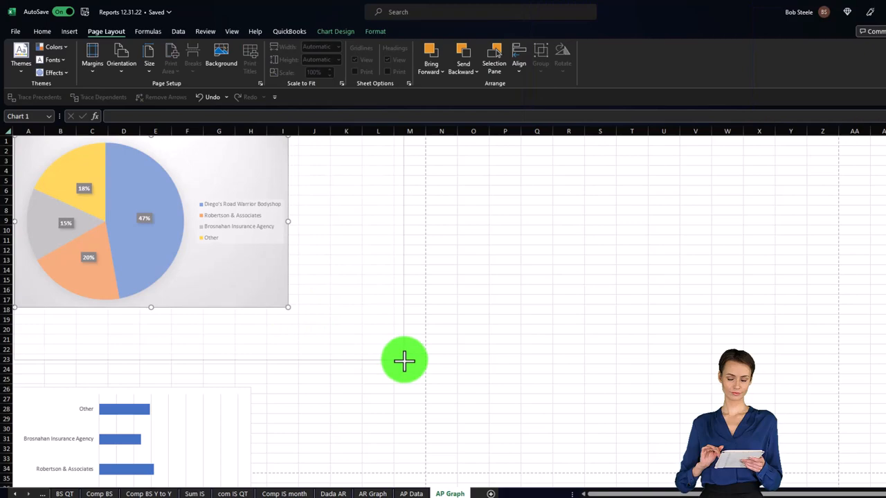
scroll(down, 3)
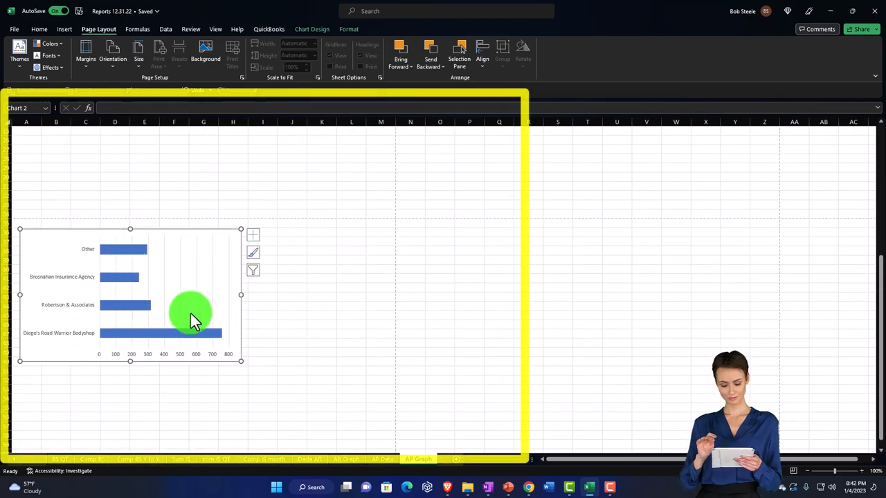
drag(241, 295, 390, 422)
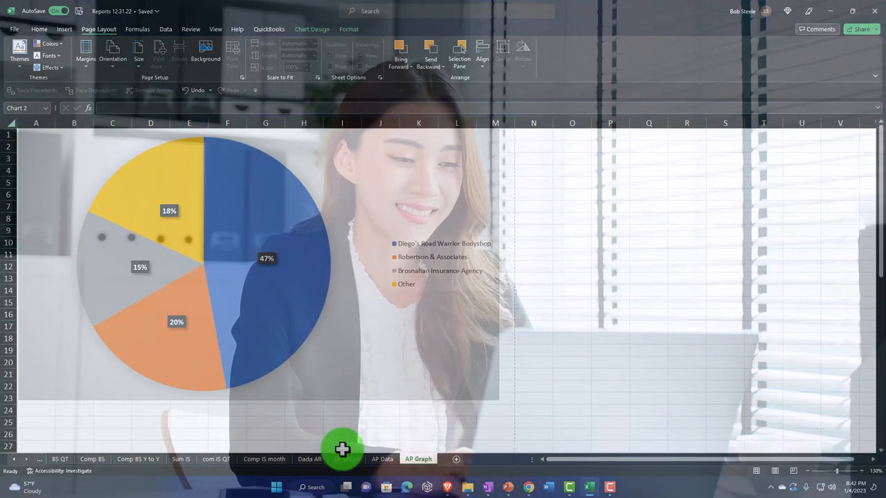
Hide the Dada AR and AP Data sheets and switch to the Comp IS month sheet.
click(307, 459)
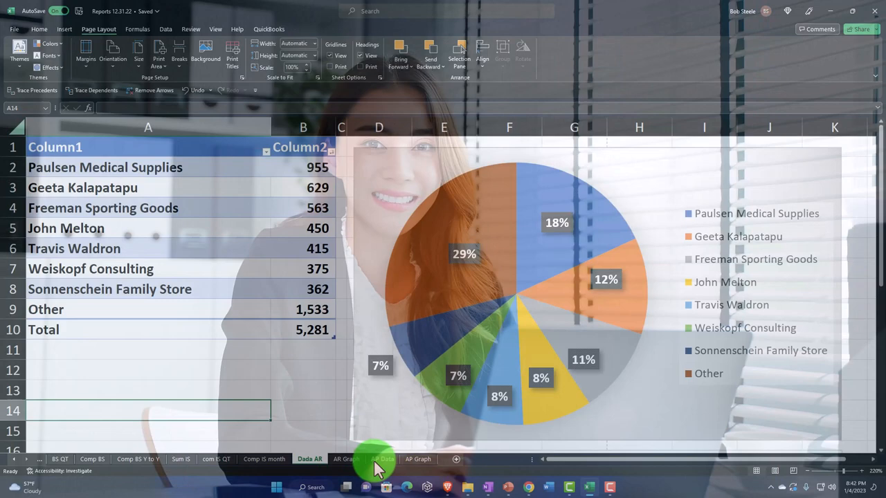
click(310, 459)
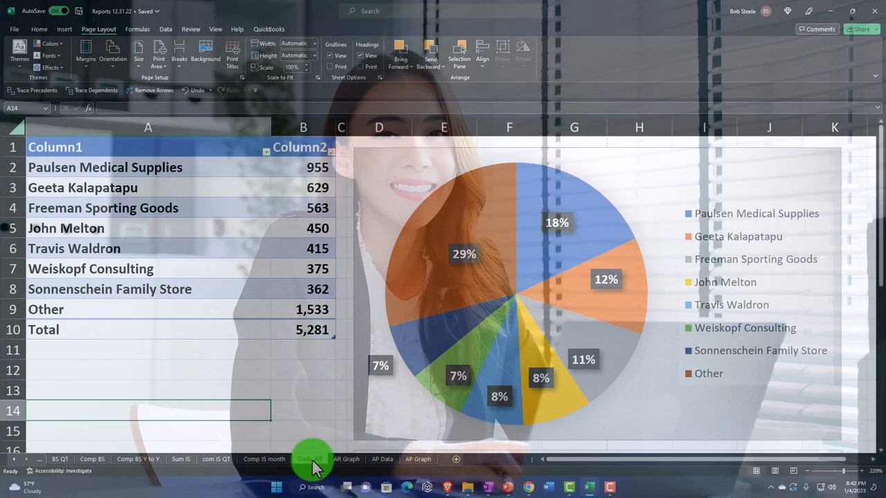
right_click(310, 459)
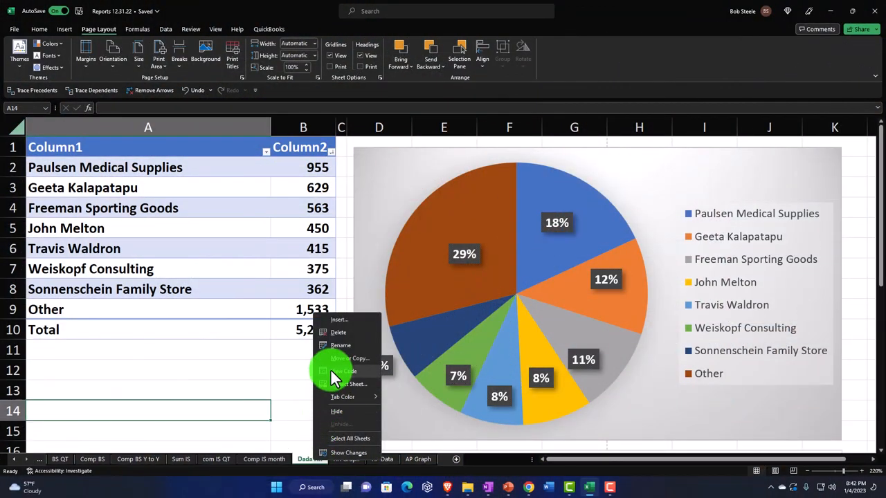
click(340, 459)
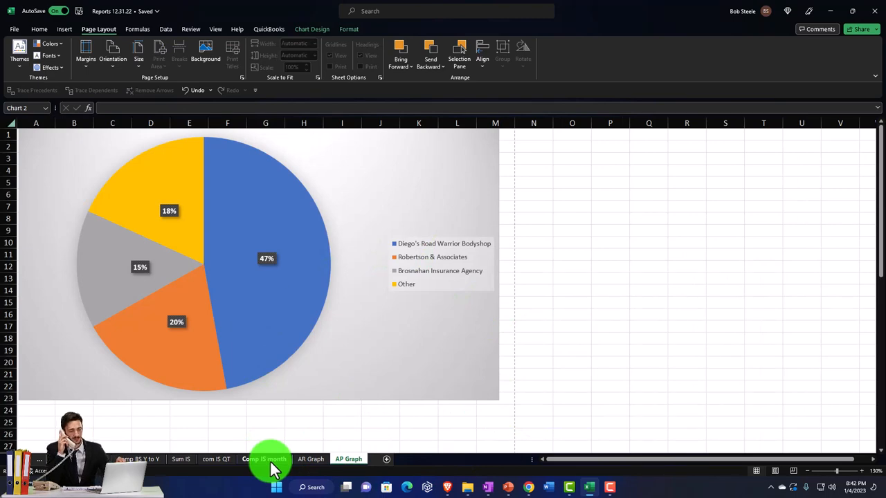
click(264, 460)
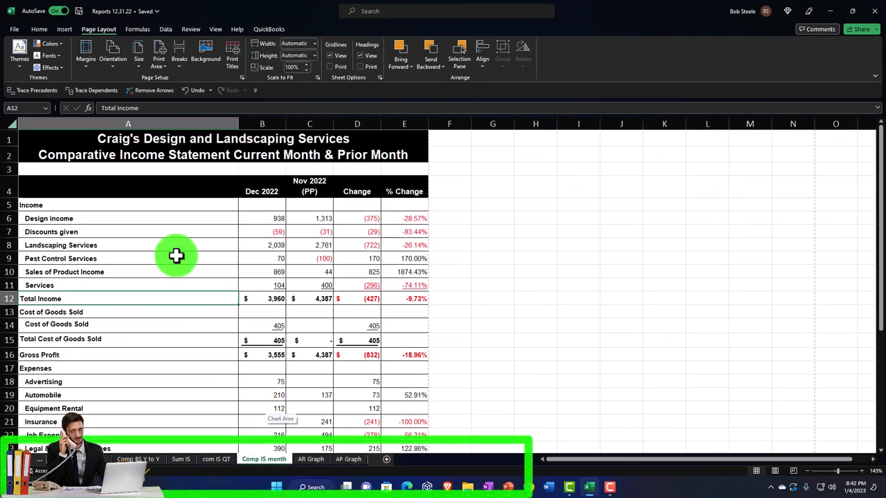
Preview Print Entire Workbook to CutePDF Writer, then return to the sheets.
click(20, 33)
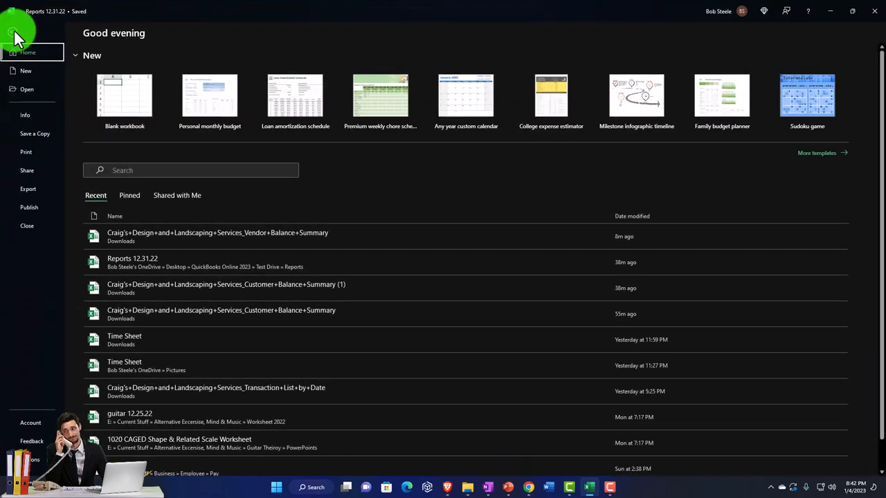
click(27, 151)
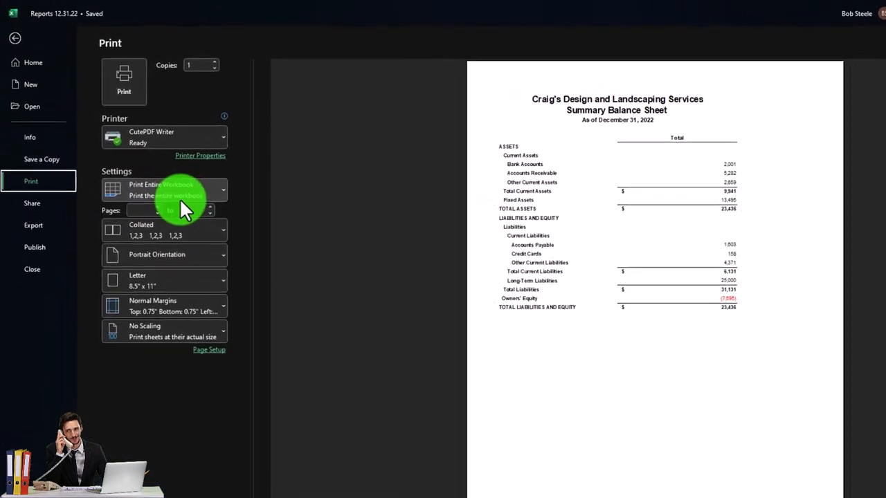
click(173, 194)
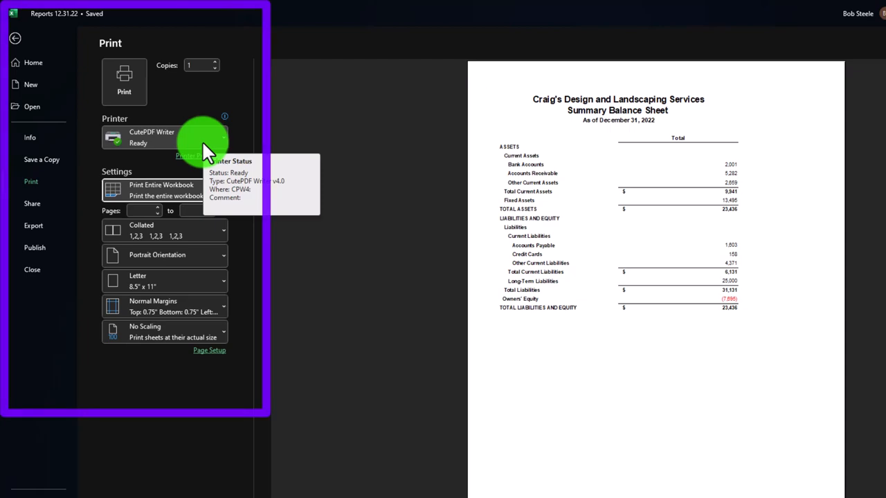
mouse_move(492, 339)
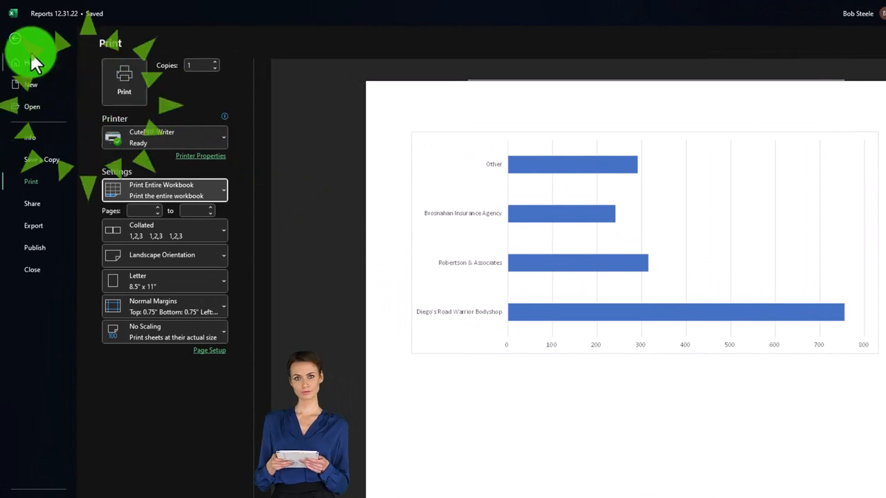
click(26, 48)
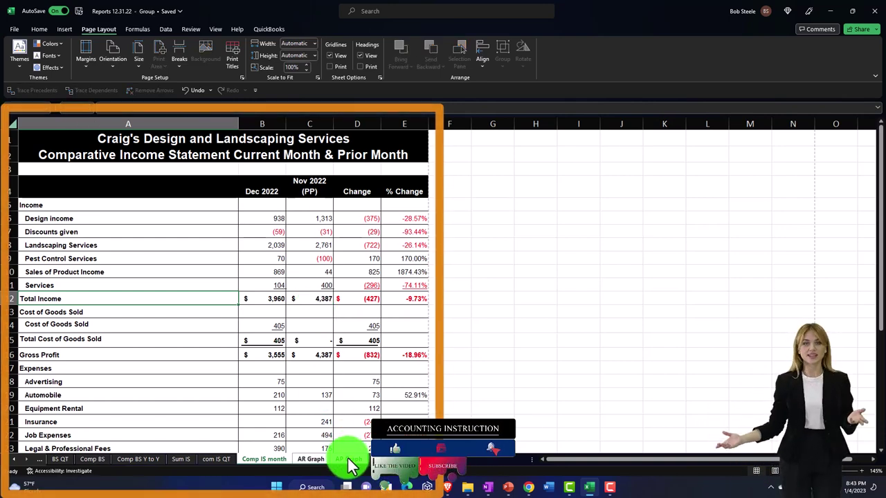
Unhide the Dada AR and AP Data sheets from the sheet-tab menu.
right_click(329, 460)
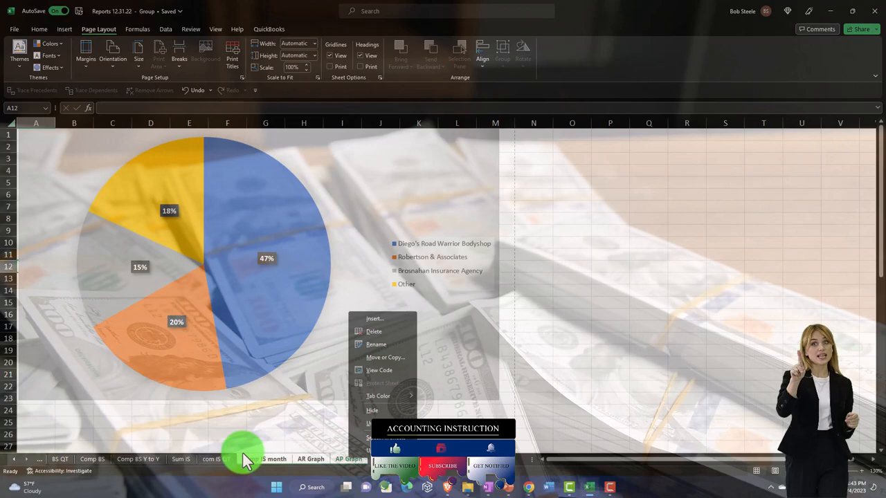
click(216, 460)
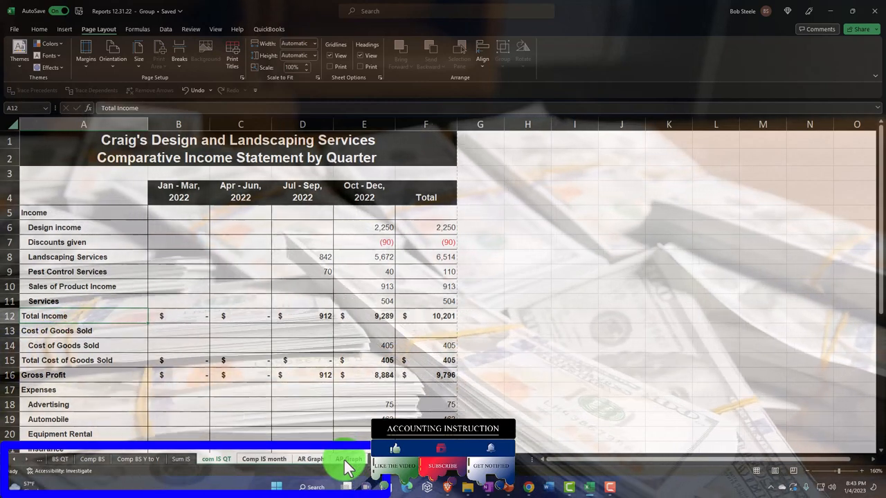
right_click(349, 460)
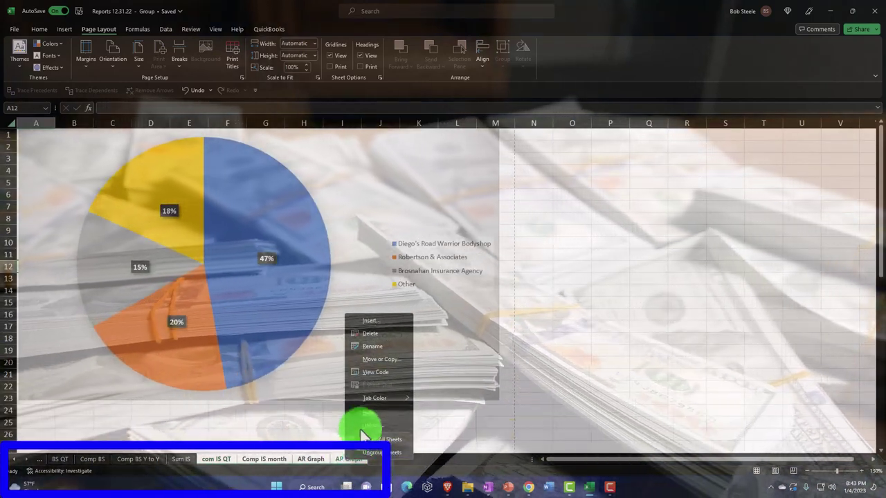
click(379, 439)
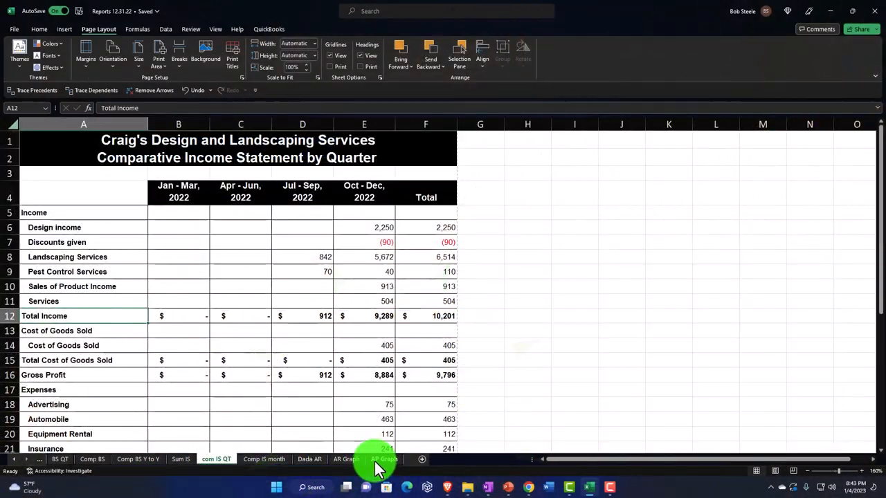
right_click(379, 459)
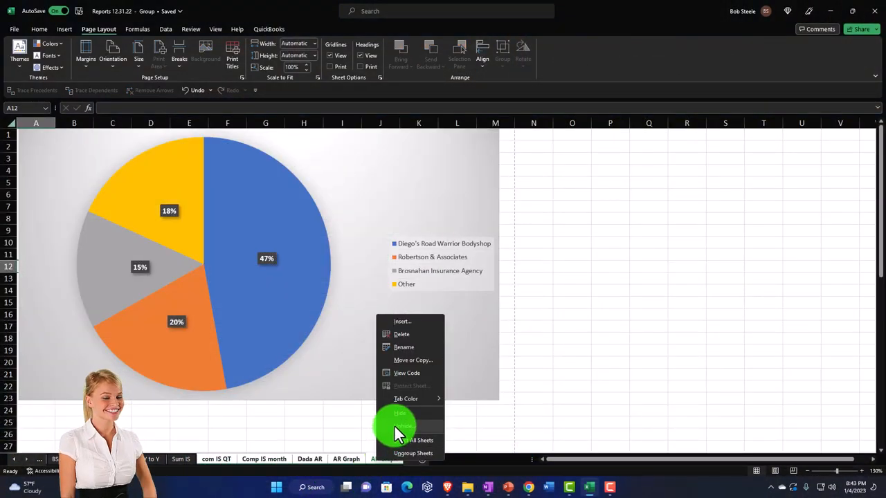
click(382, 460)
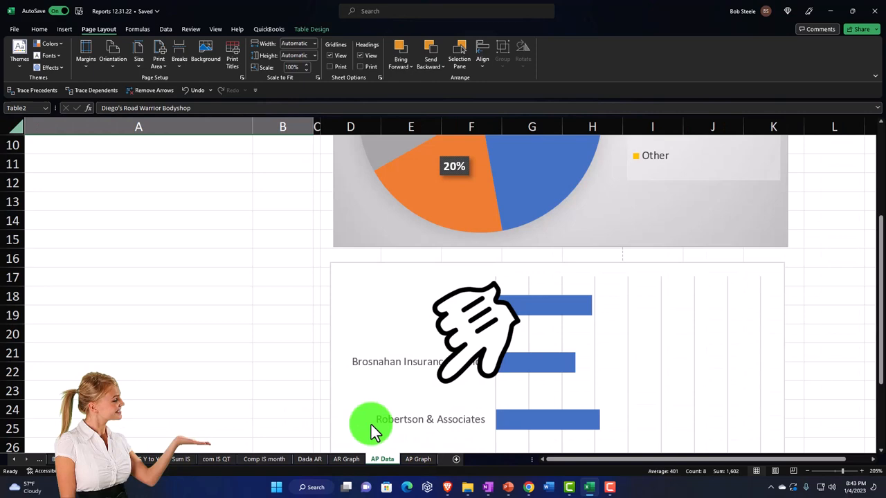
scroll(up, 3)
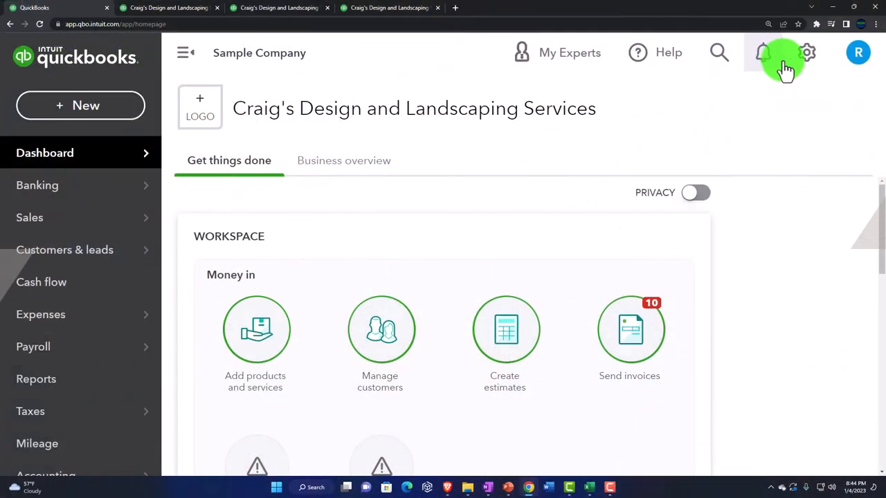
Navigate from the QuickBooks dashboard through Business overview to the standard Reports list.
click(805, 53)
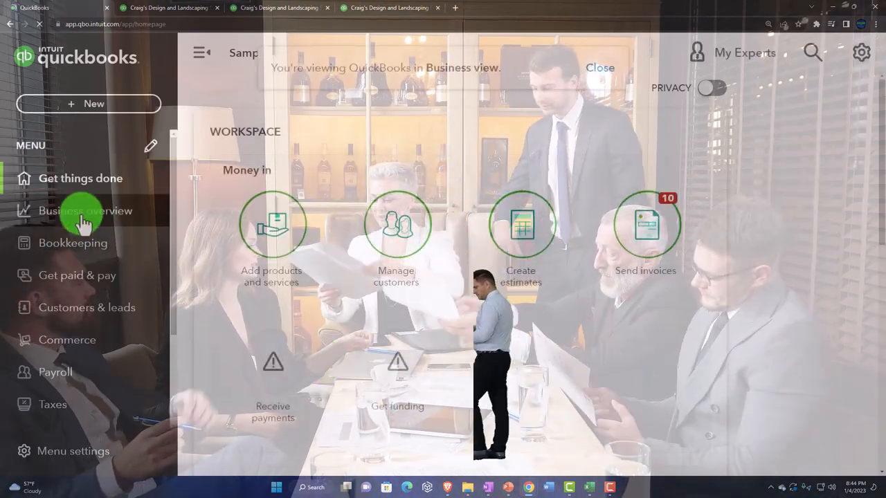
click(86, 211)
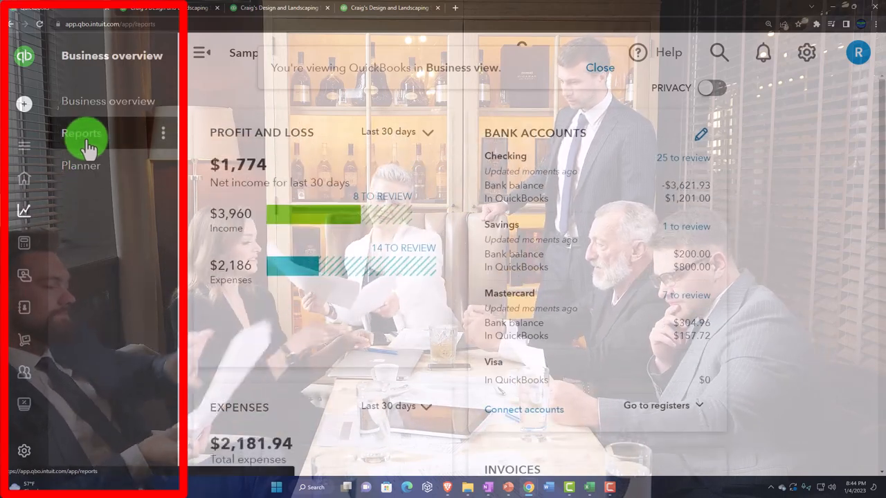
click(83, 133)
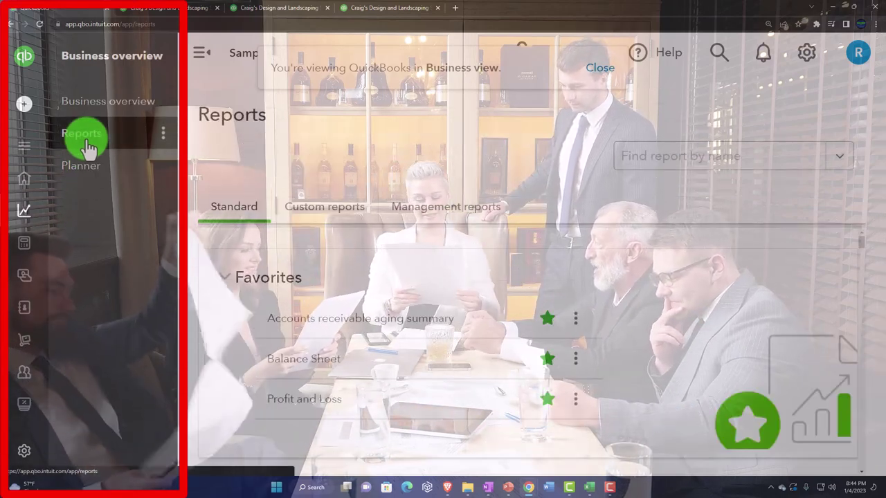